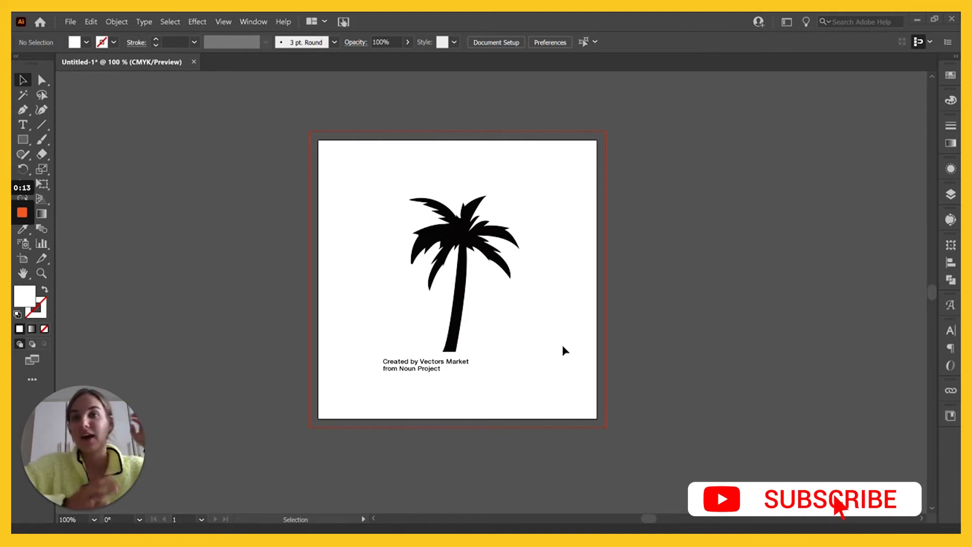
Show the Image Trace panel from the Window menu with all its options expanded
left_click(829, 498)
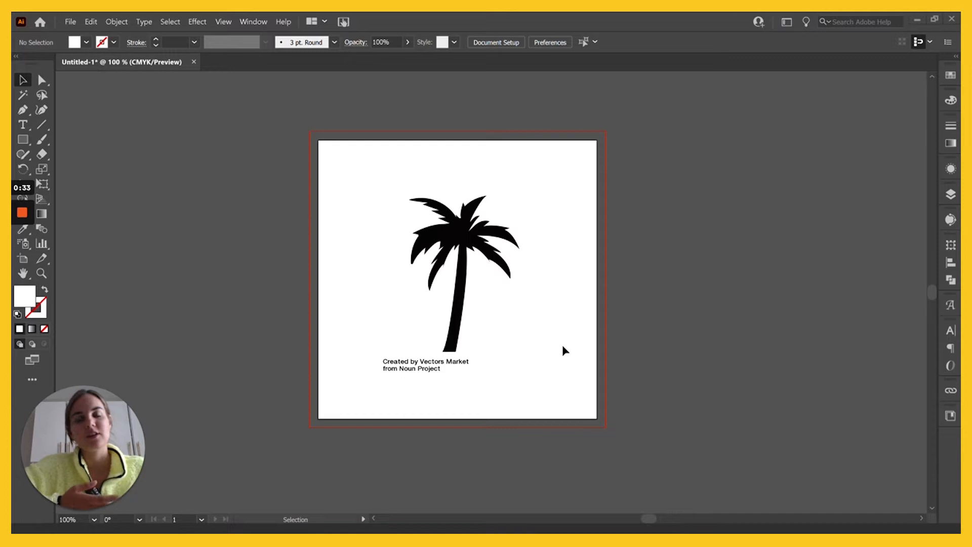
left_click(253, 21)
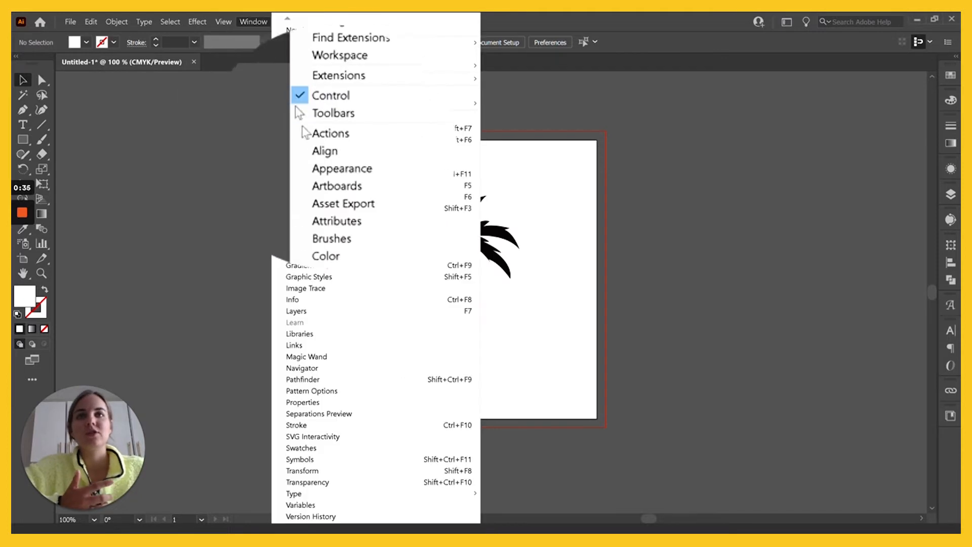
left_click(306, 287)
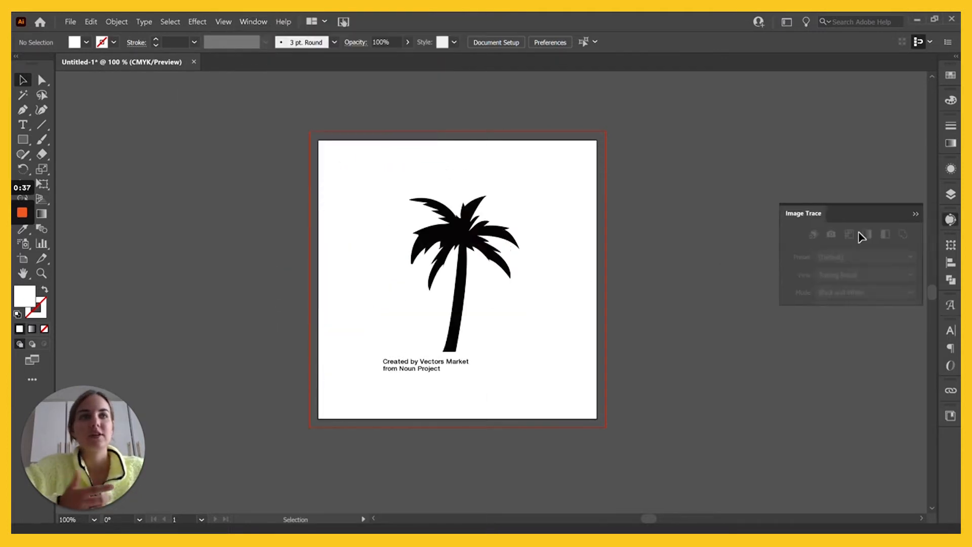
left_click(916, 214)
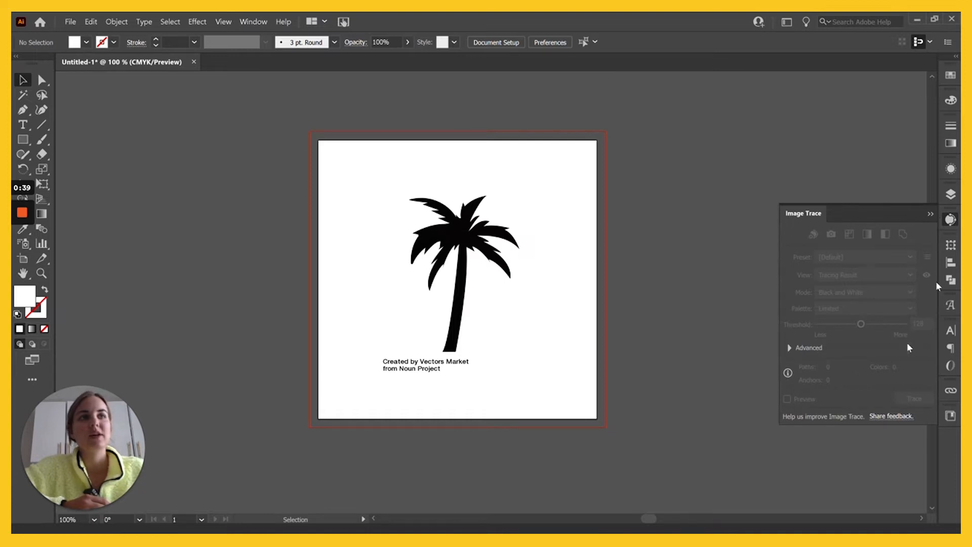
mouse_move(721, 372)
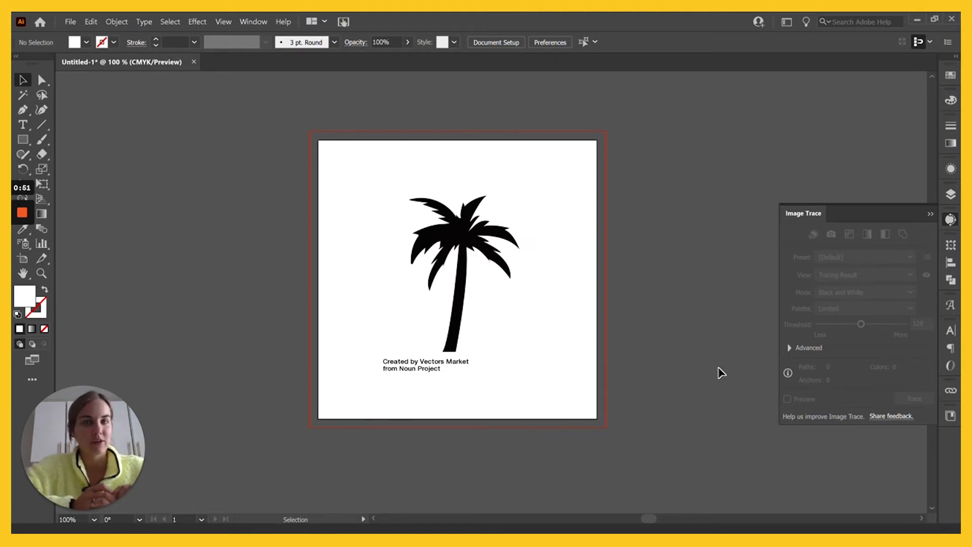
mouse_move(461, 244)
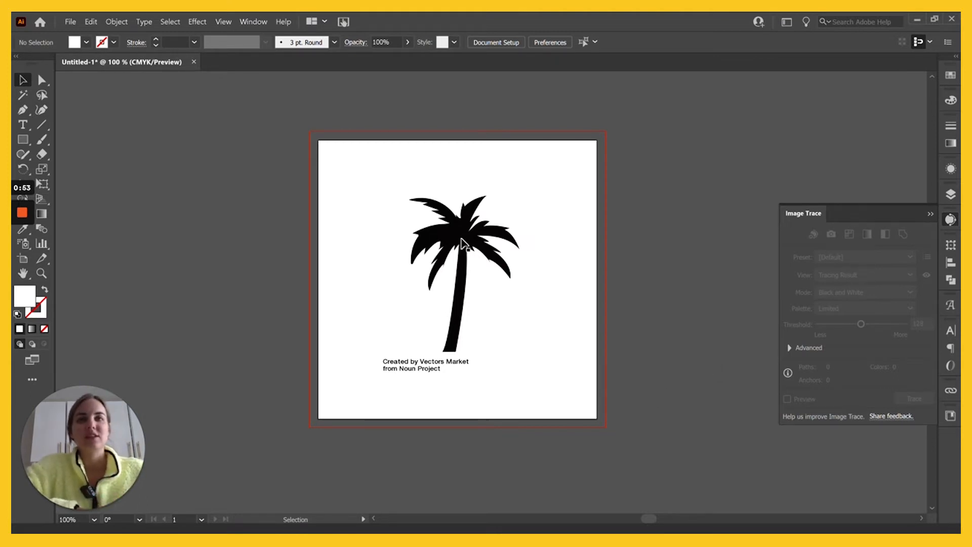
left_click(459, 242)
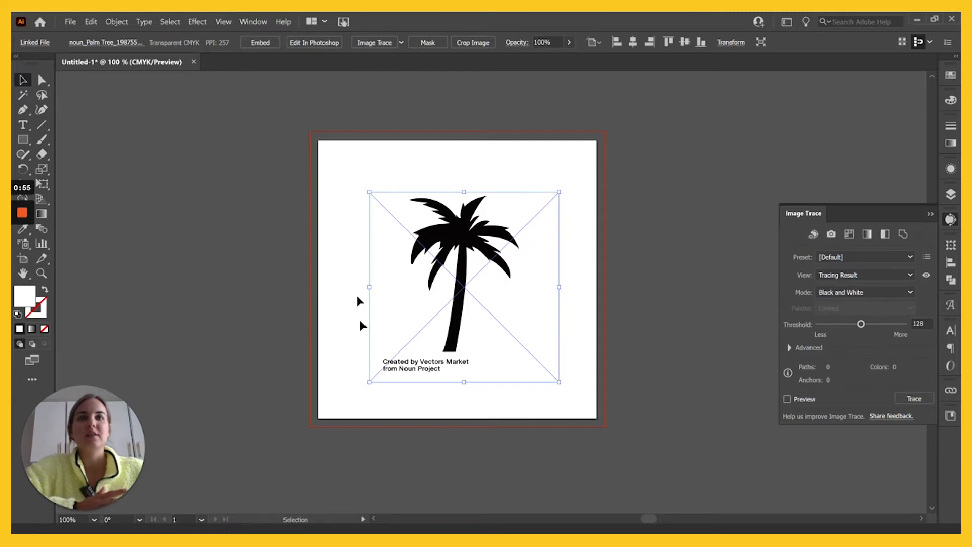
mouse_move(552, 257)
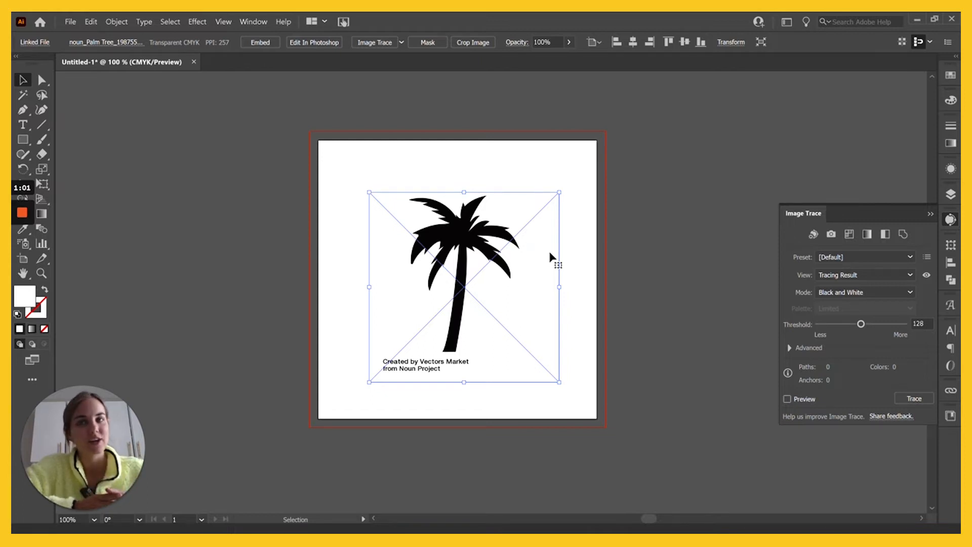
mouse_move(521, 164)
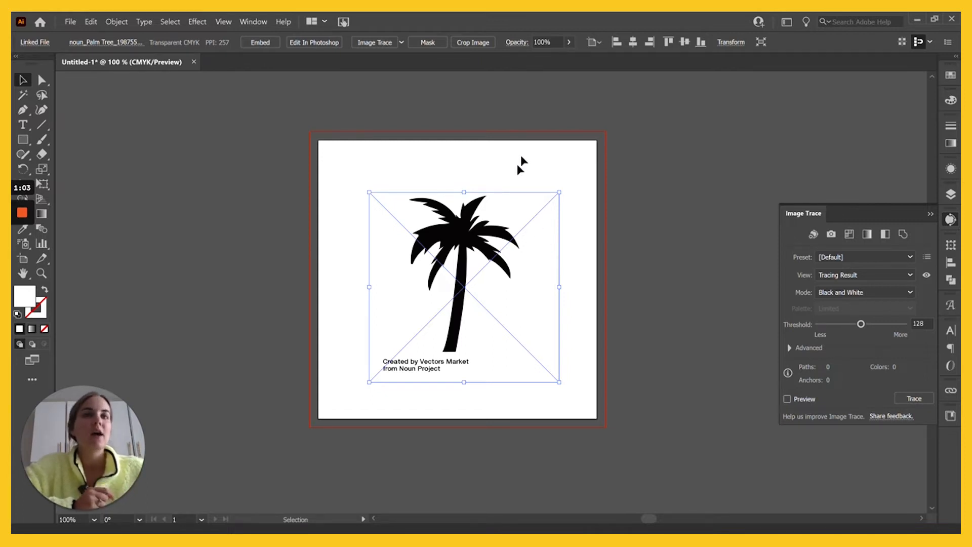
mouse_move(400, 217)
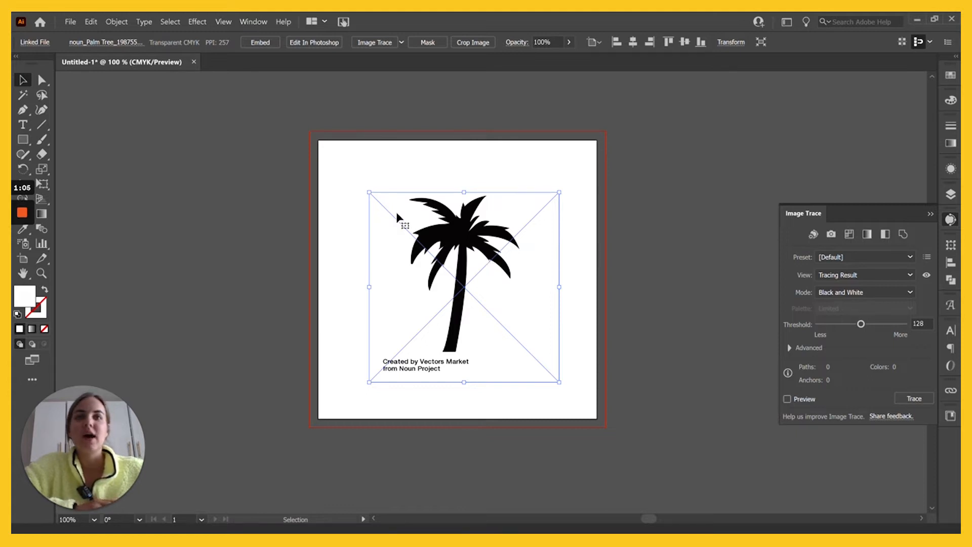
mouse_move(559, 382)
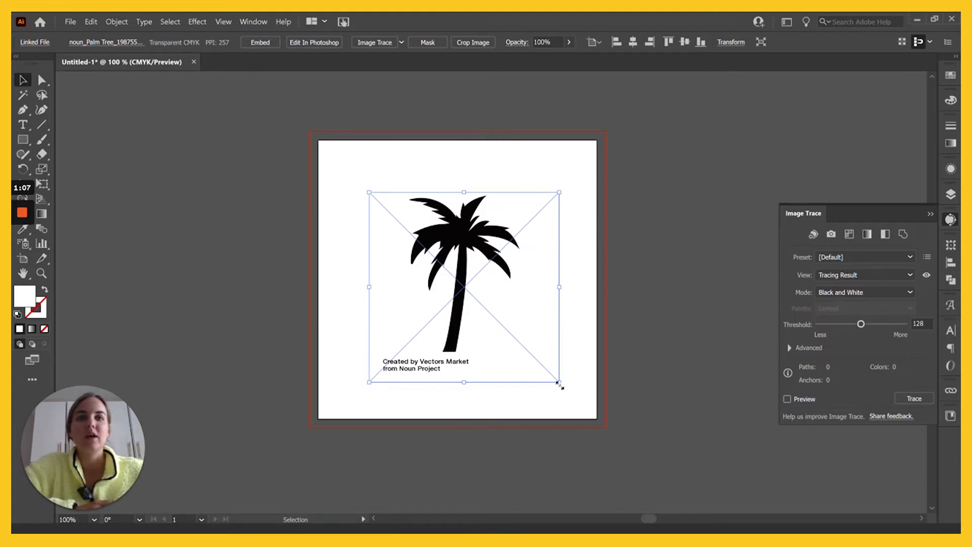
left_click(41, 79)
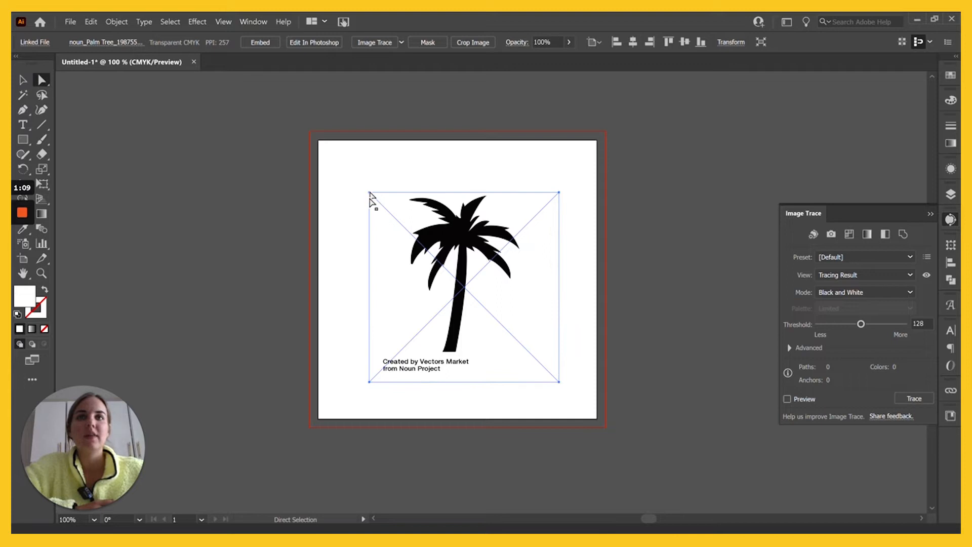
left_click(23, 79)
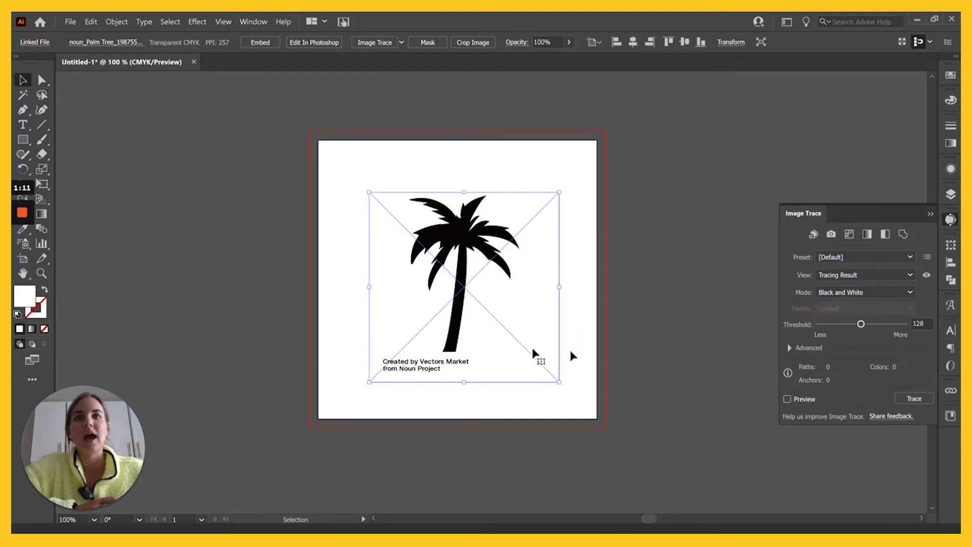
mouse_move(503, 286)
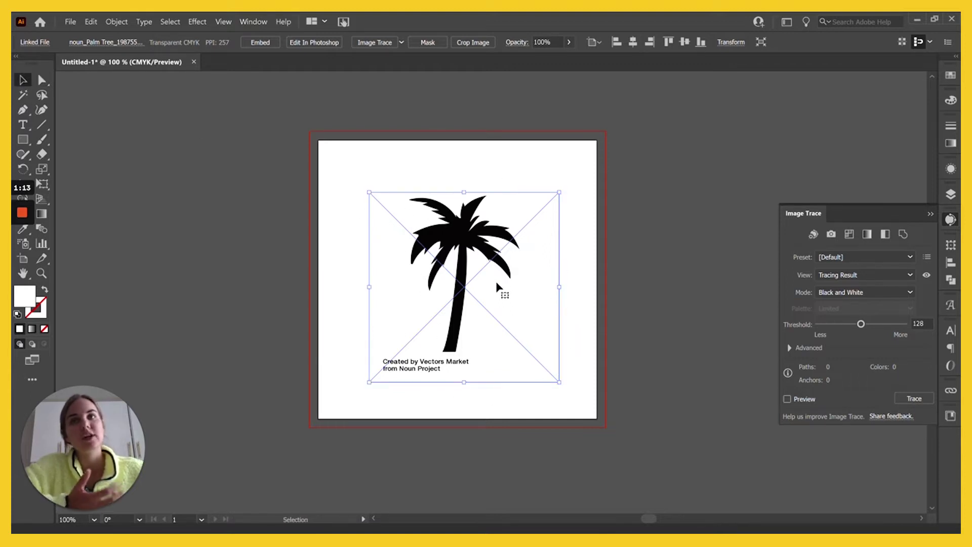
mouse_move(433, 391)
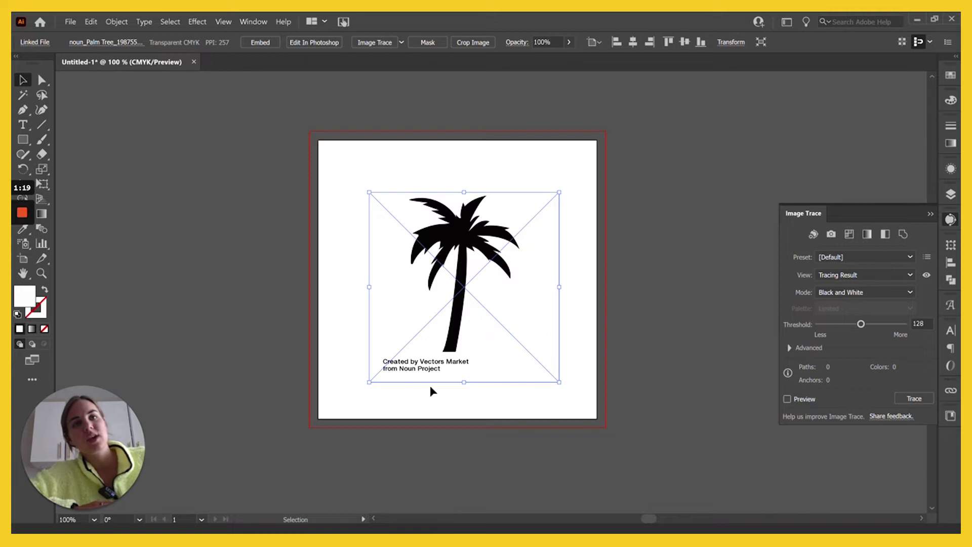
mouse_move(456, 237)
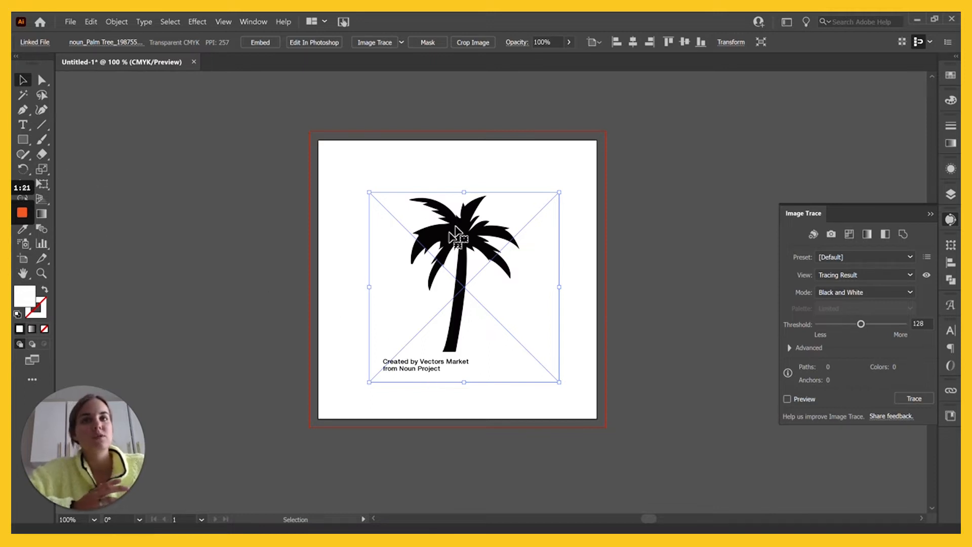
mouse_move(518, 384)
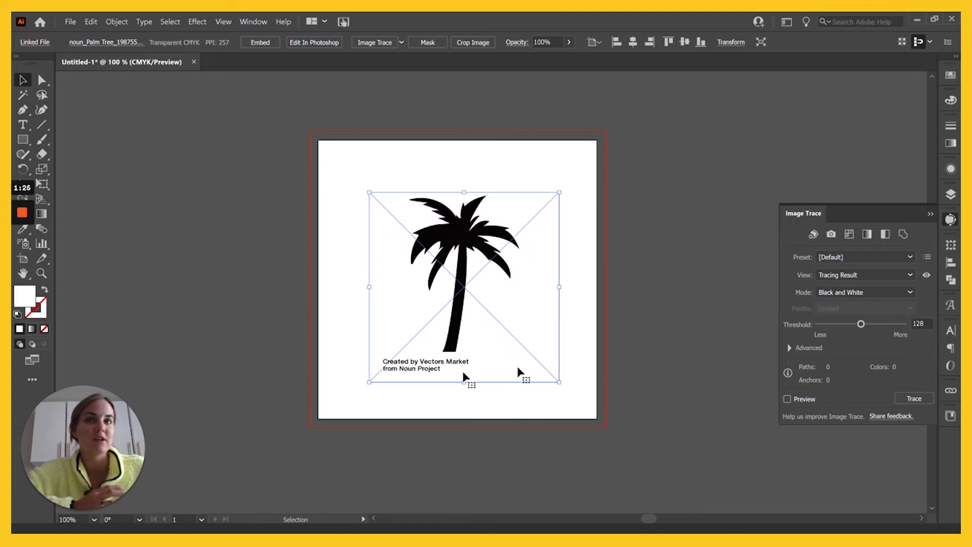
mouse_move(527, 319)
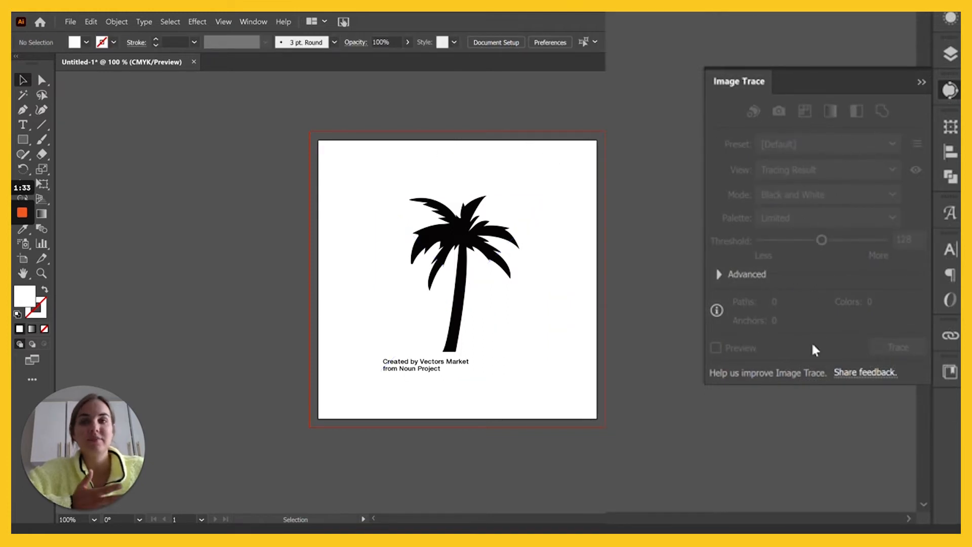
Select the palm tree image and drop down the Image Trace preset list
left_click(458, 280)
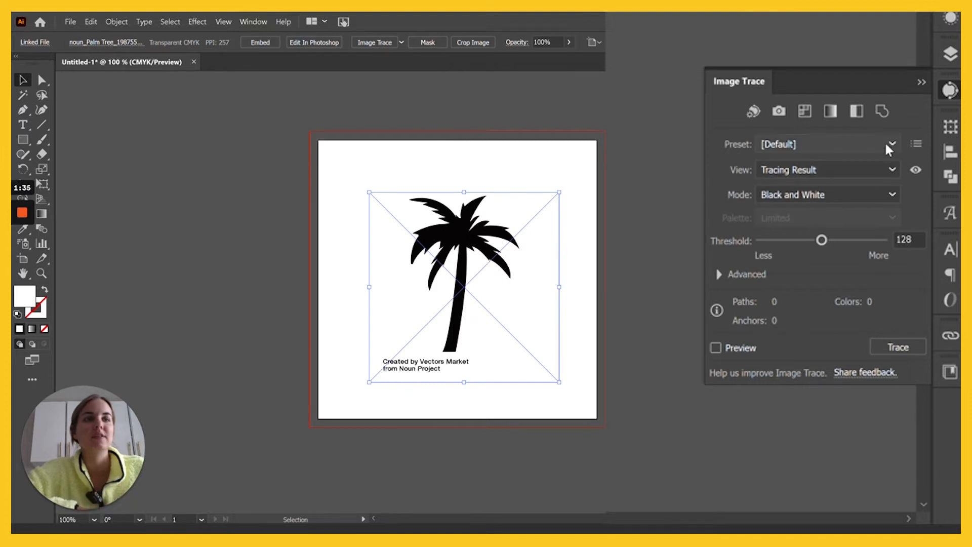
left_click(891, 144)
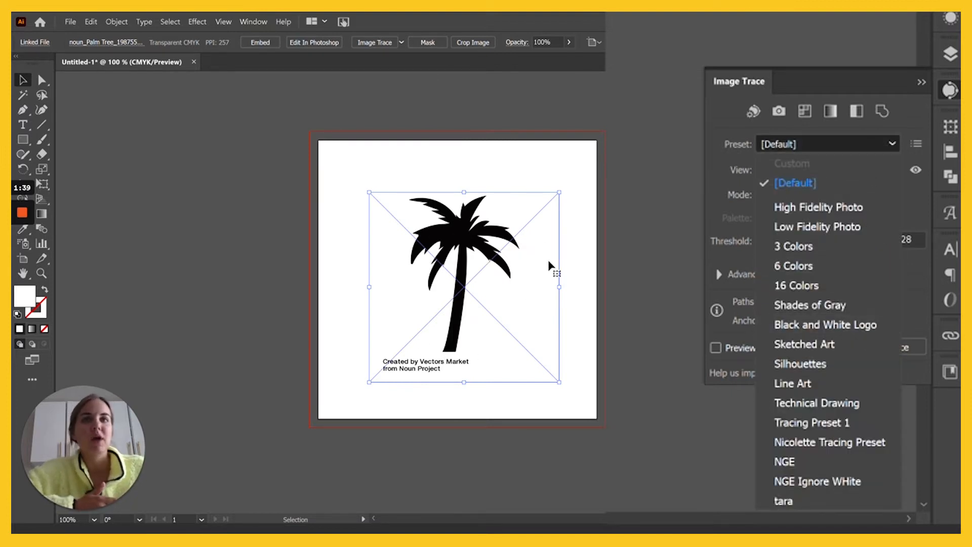
mouse_move(809, 324)
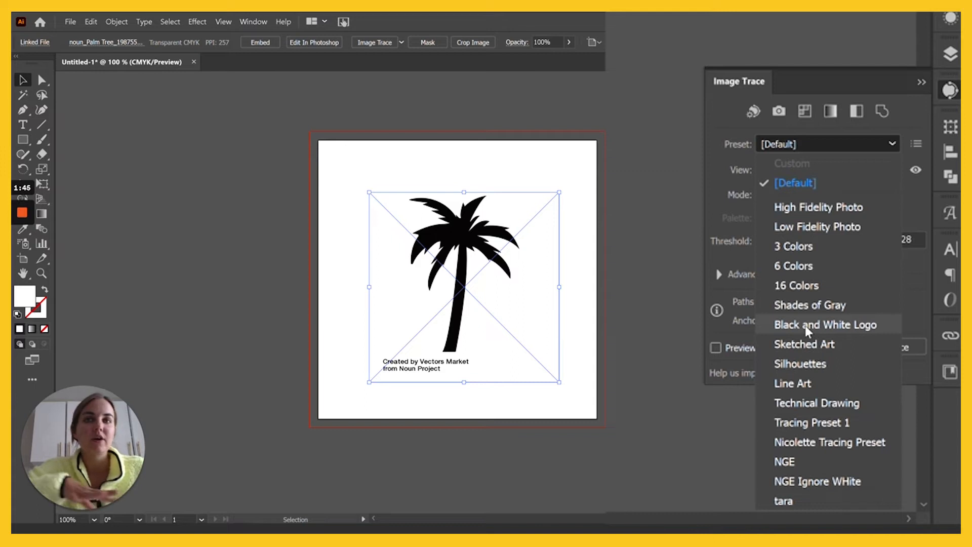
mouse_move(814, 344)
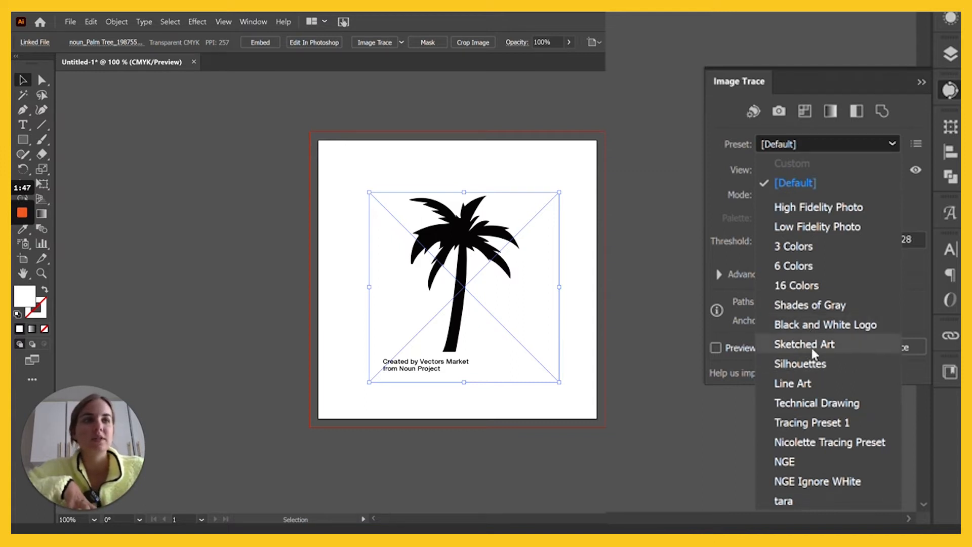
mouse_move(814, 499)
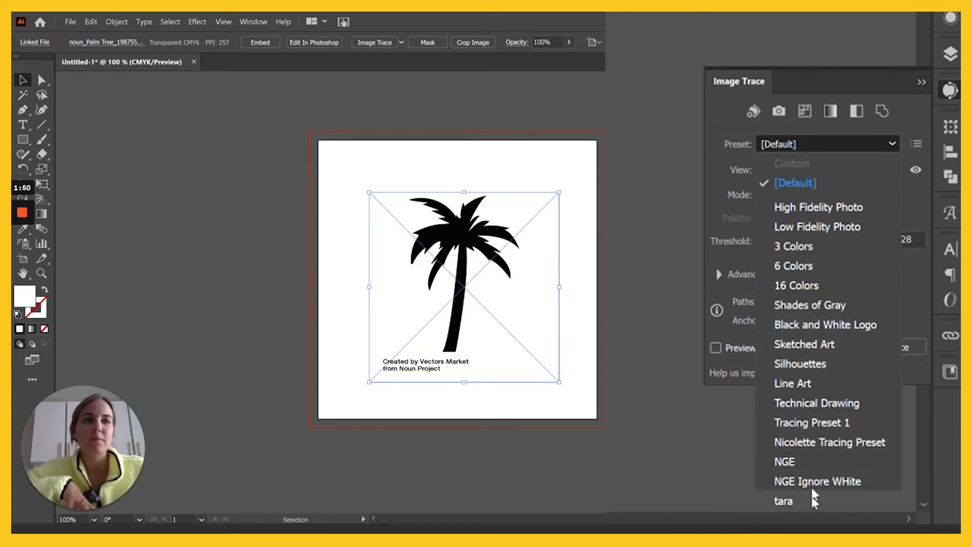
mouse_move(817, 226)
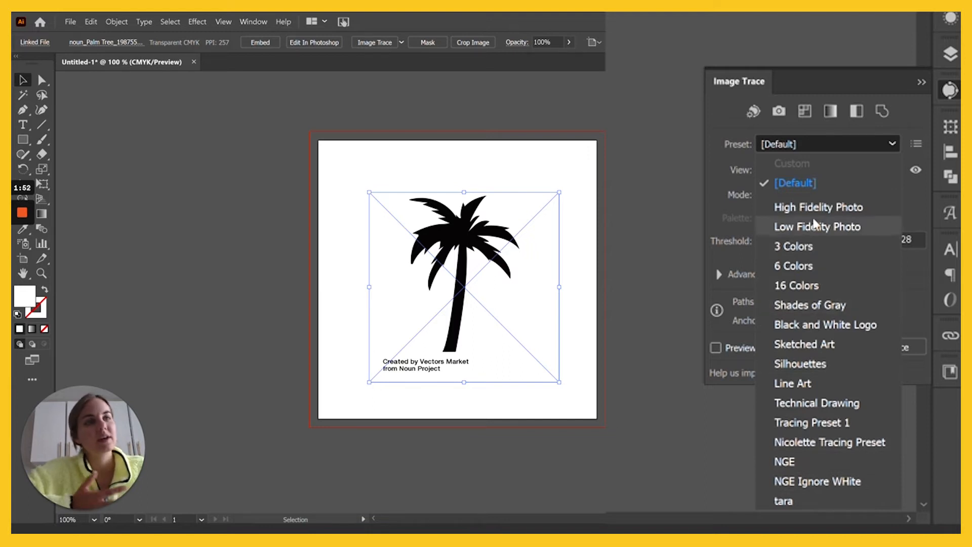
mouse_move(814, 247)
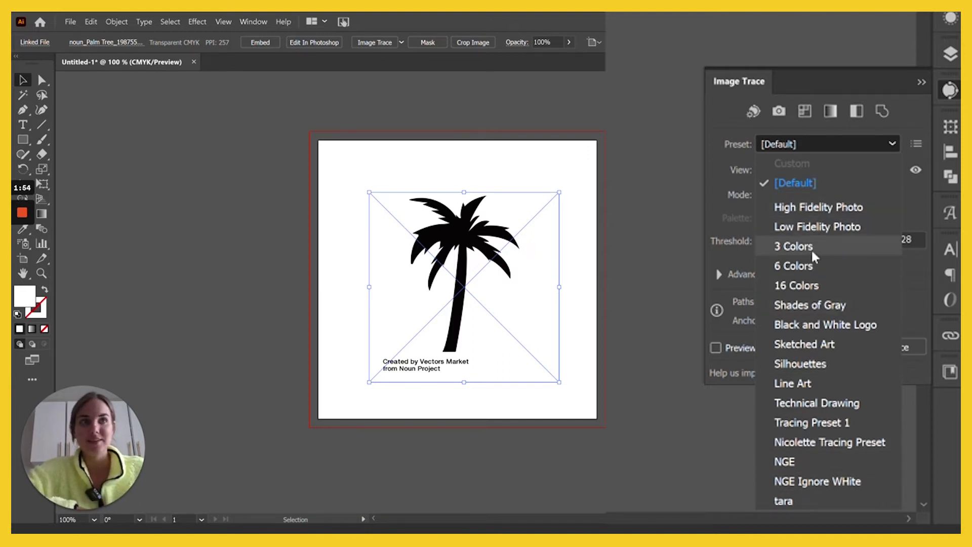
Trace the palm tree with the Black and White Logo preset
left_click(825, 324)
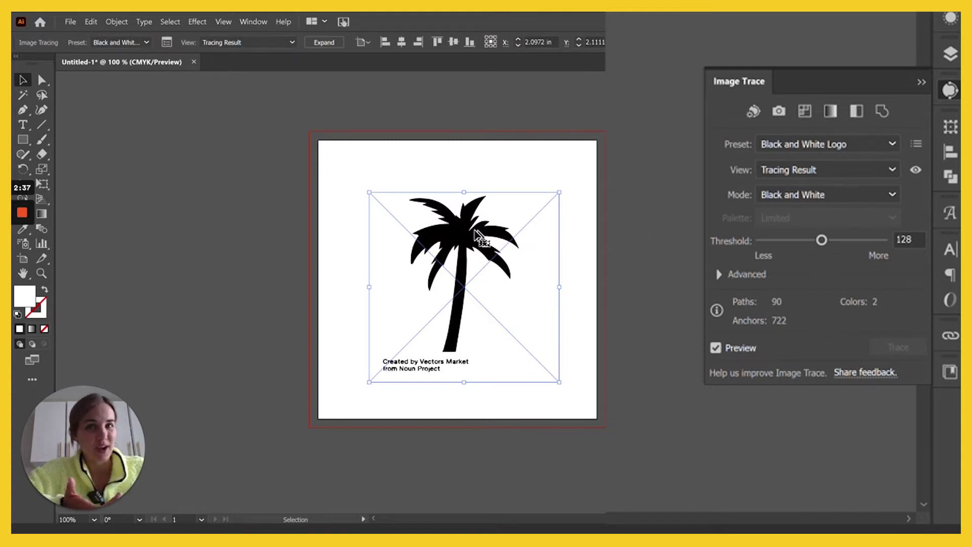
mouse_move(440, 365)
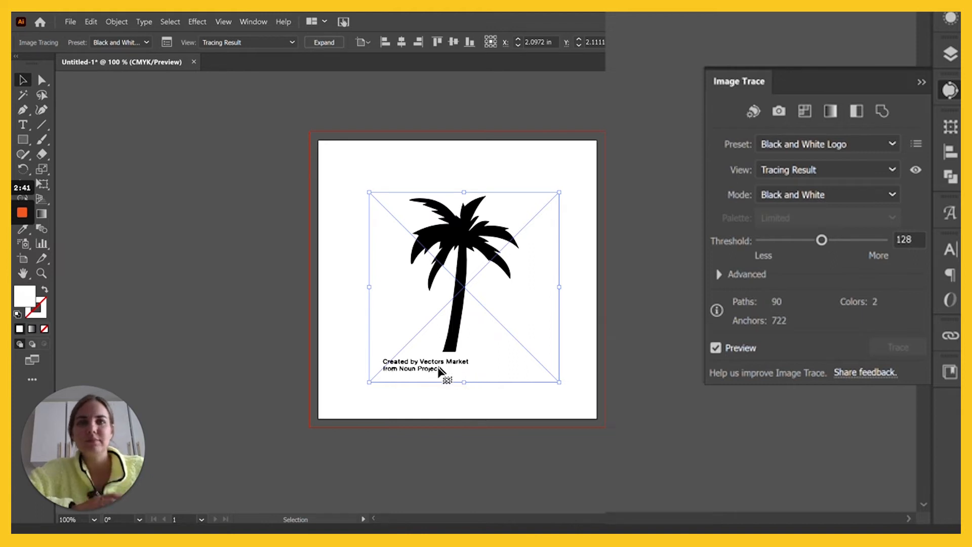
mouse_move(823, 248)
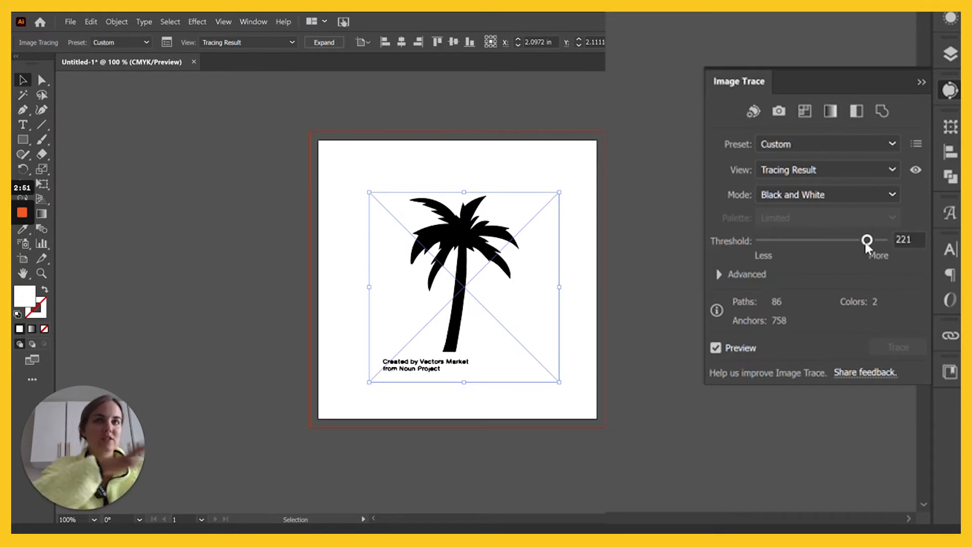
mouse_move(868, 242)
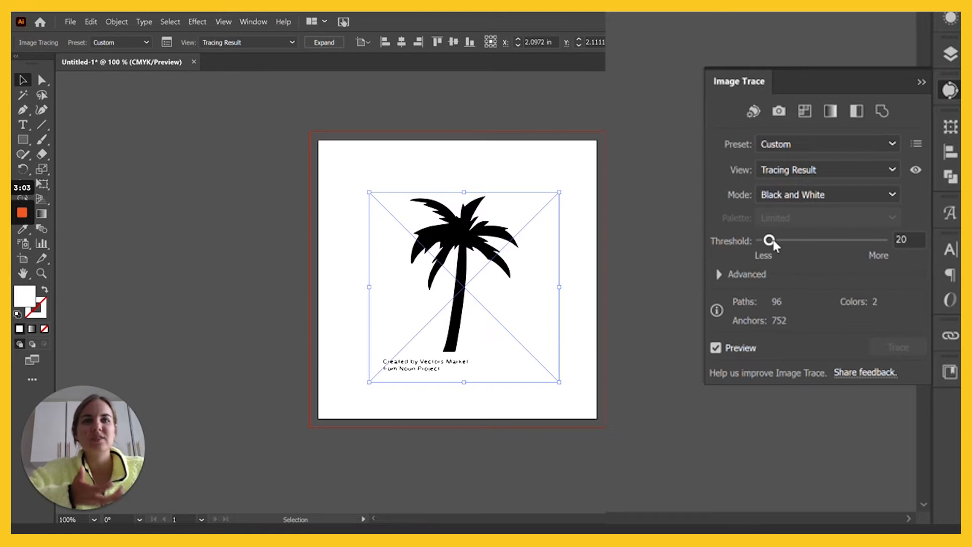
mouse_move(773, 242)
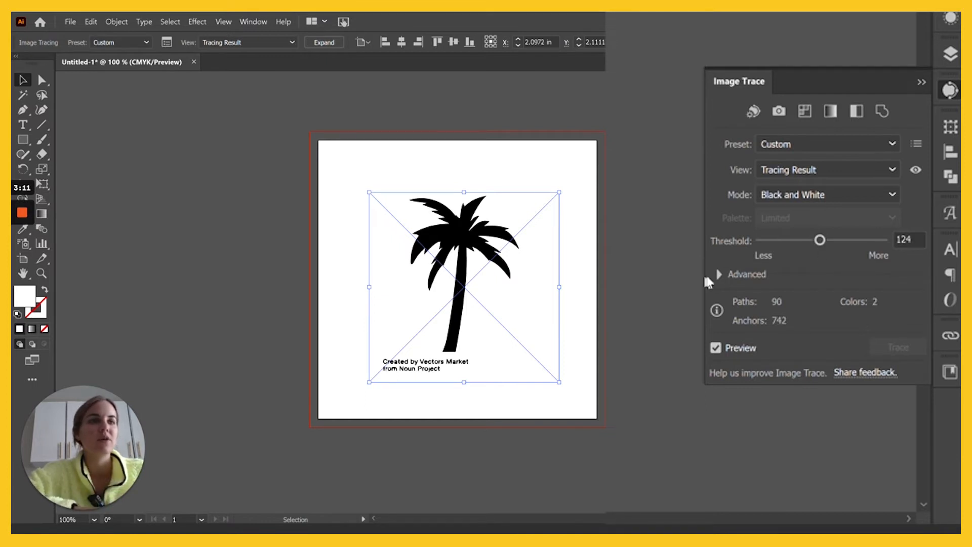
Under Advanced, enable Ignore White so the trace keeps only the black tree and text
left_click(719, 274)
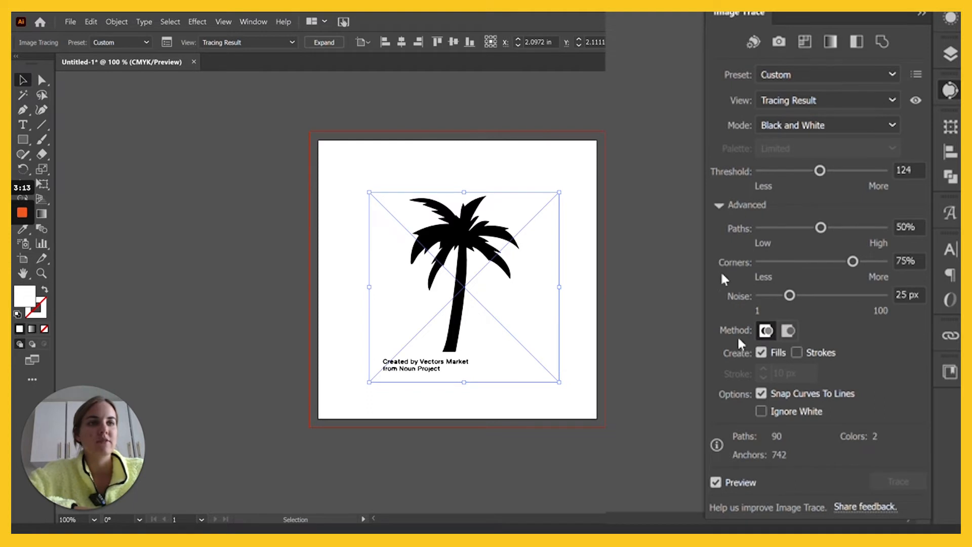
left_click(762, 411)
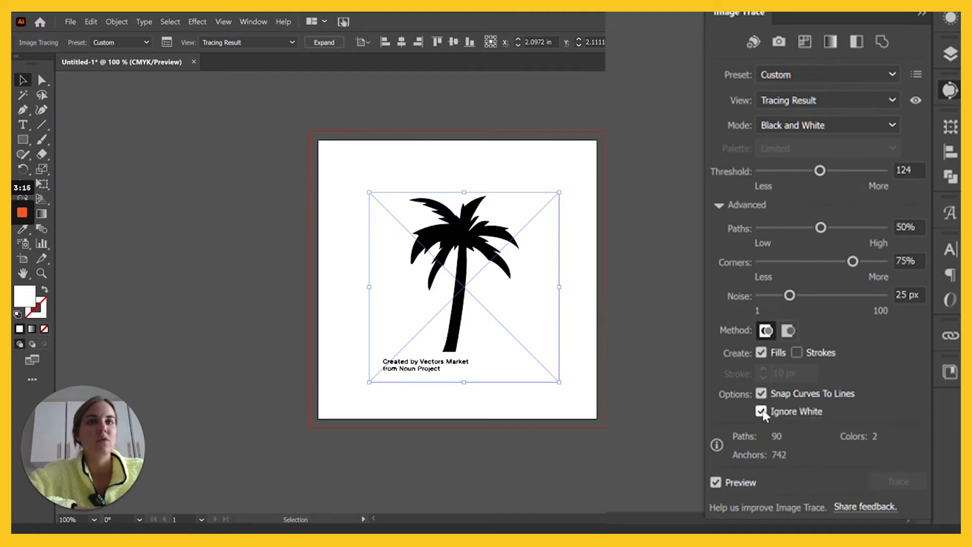
left_click(762, 411)
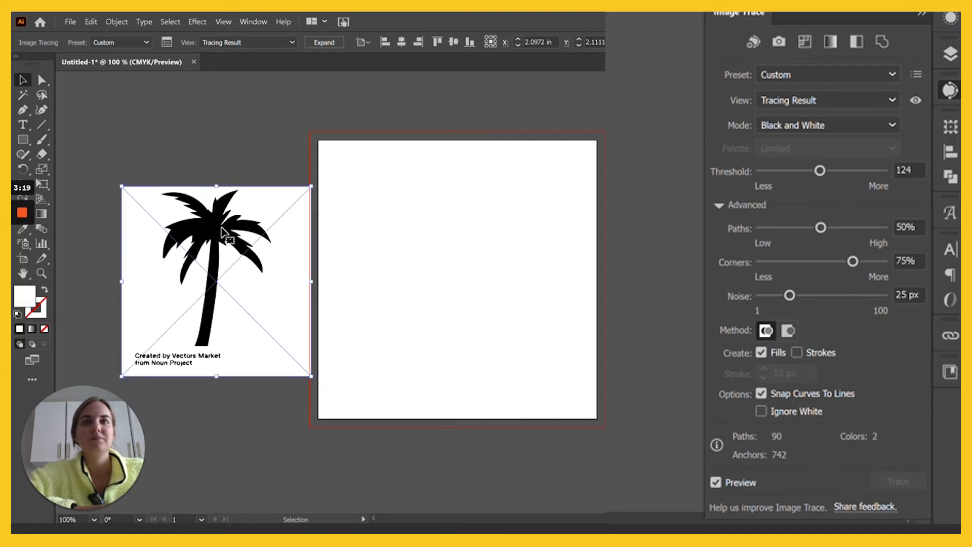
left_click(760, 411)
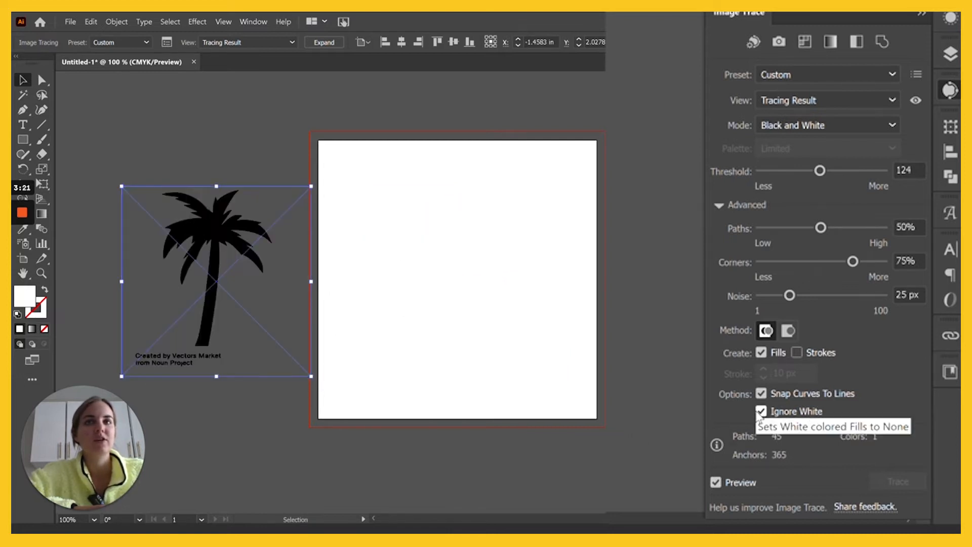
mouse_move(245, 381)
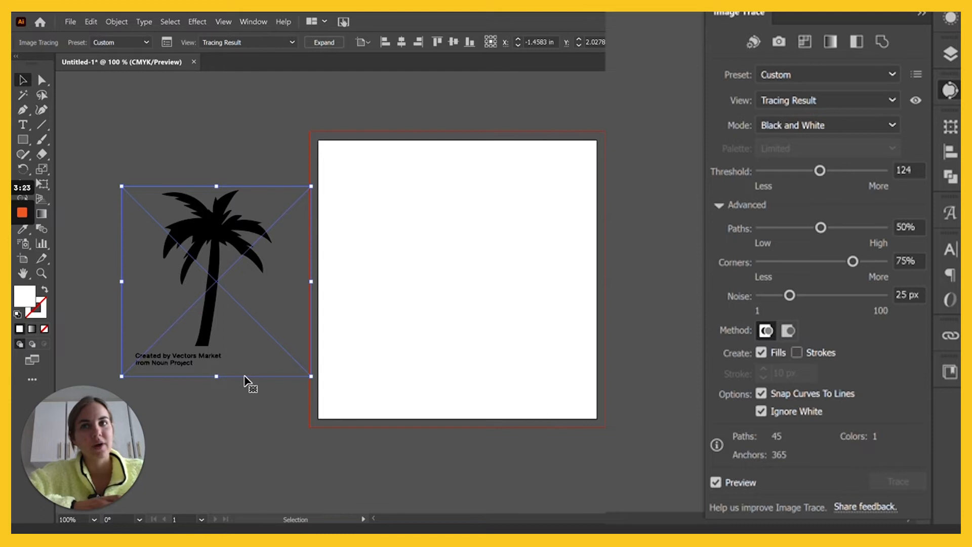
mouse_move(177, 371)
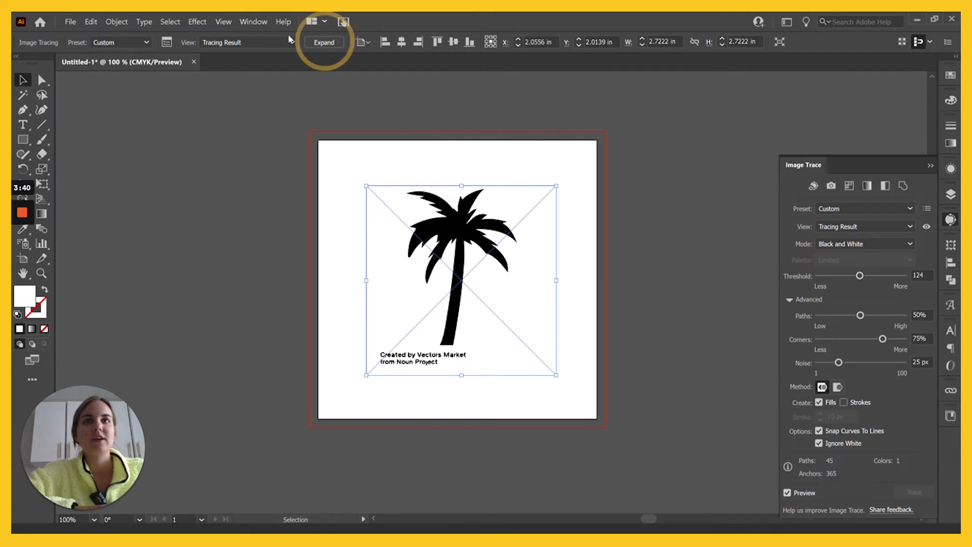
Expand the palm tree trace into editable paths and view its anchor points with Direct Selection
left_click(324, 43)
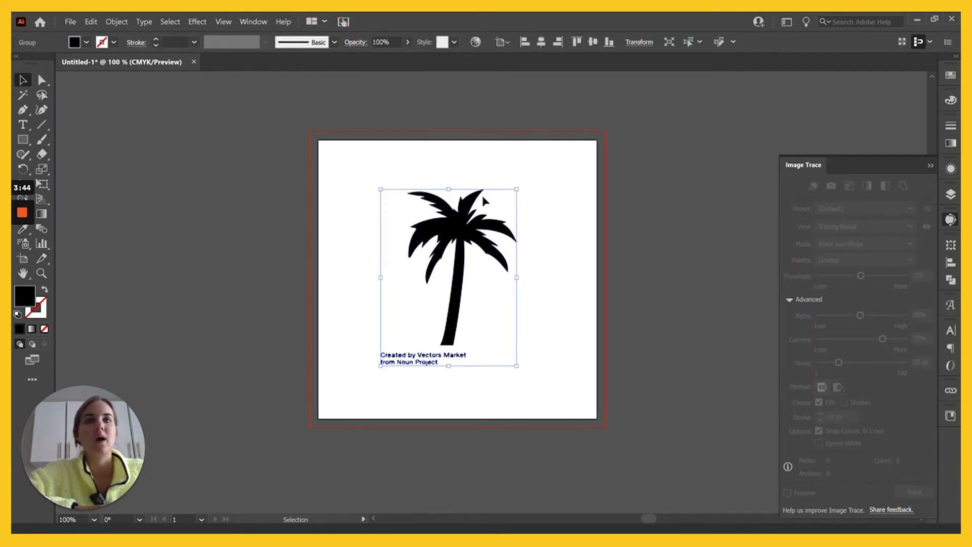
mouse_move(539, 186)
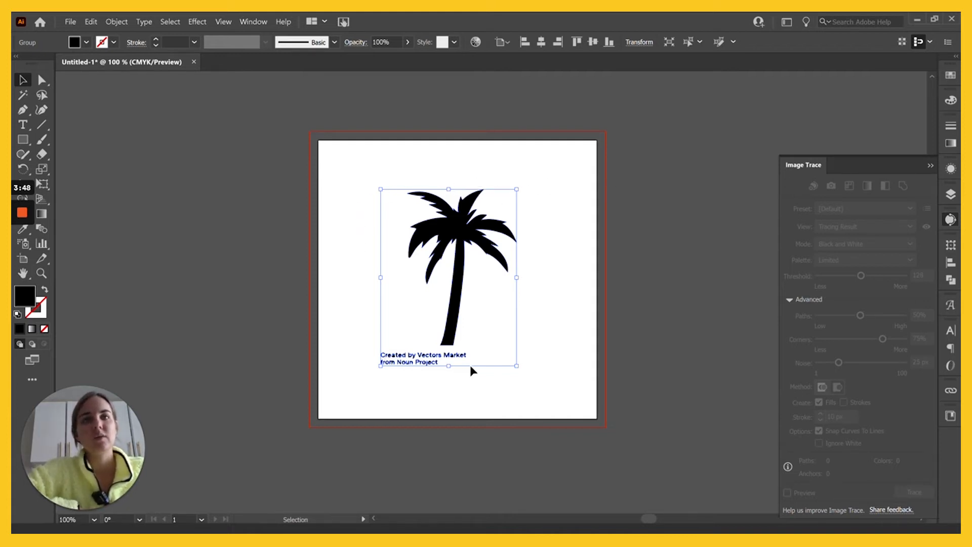
mouse_move(484, 210)
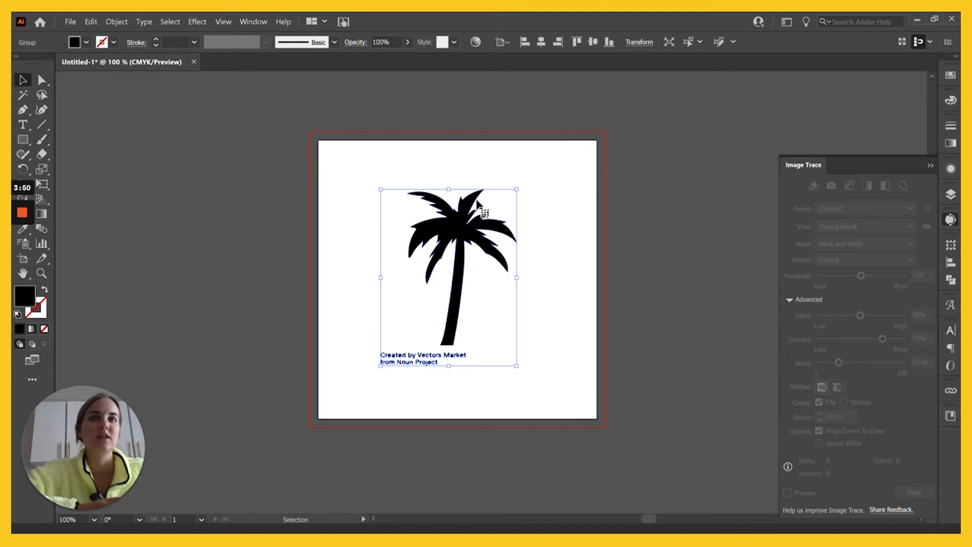
mouse_move(129, 117)
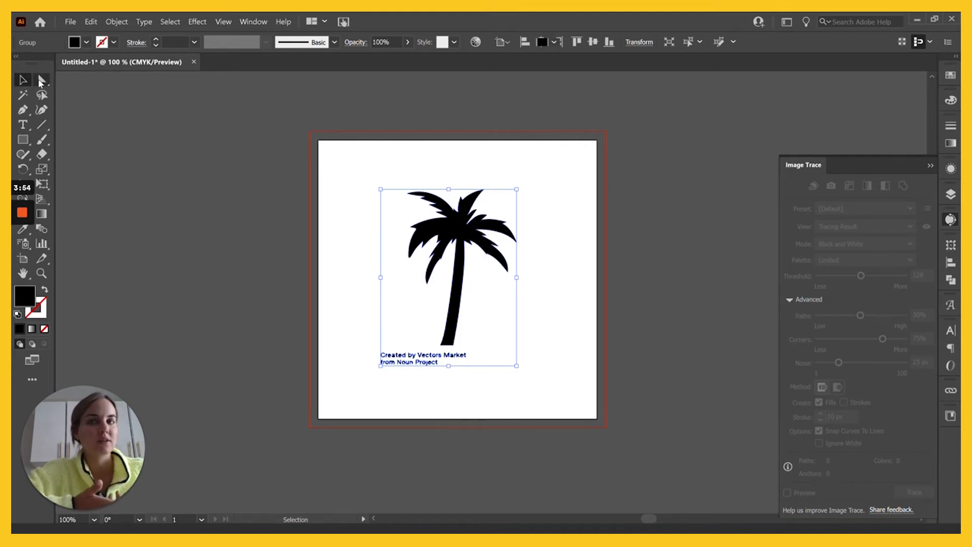
left_click(41, 80)
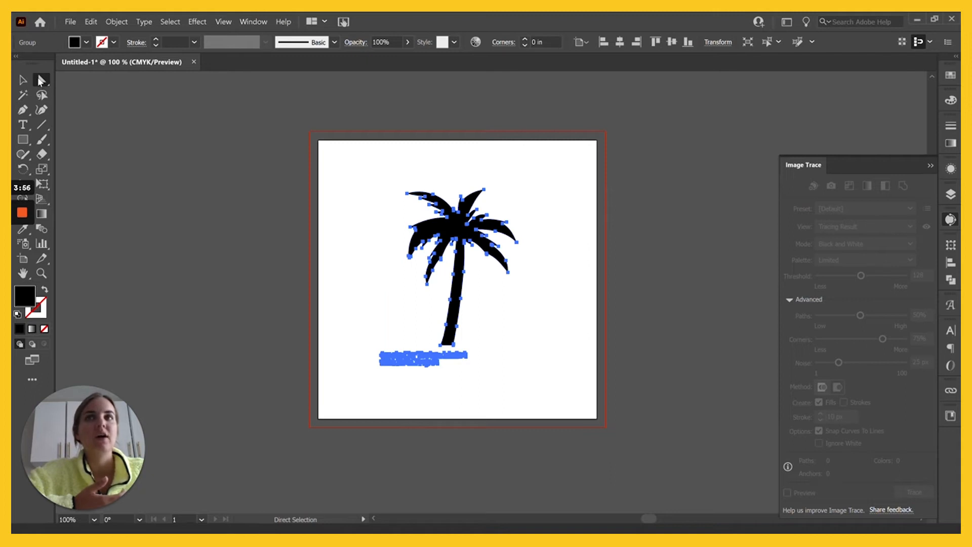
mouse_move(527, 354)
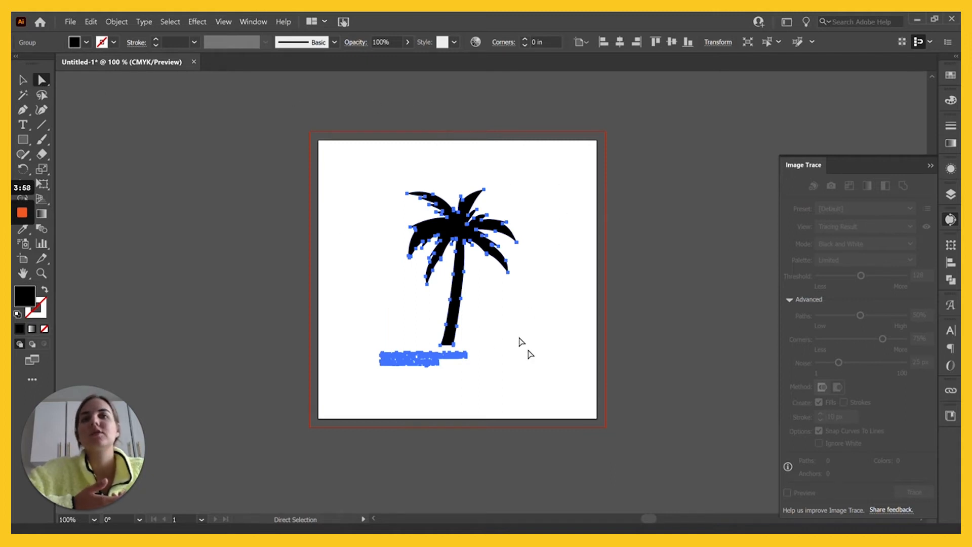
left_click(527, 347)
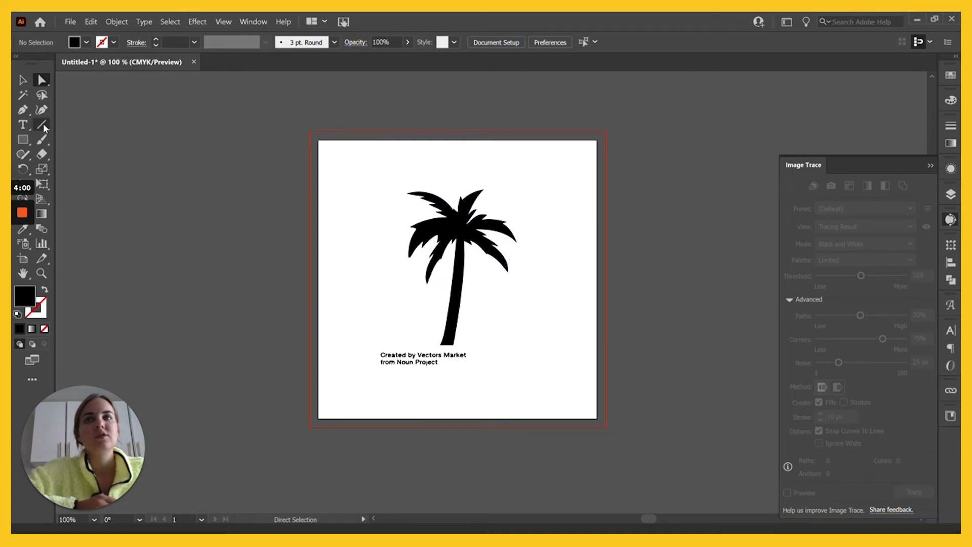
Reselect the palm tree to inspect its anchors and remove the credit text beneath it
right_click(462, 289)
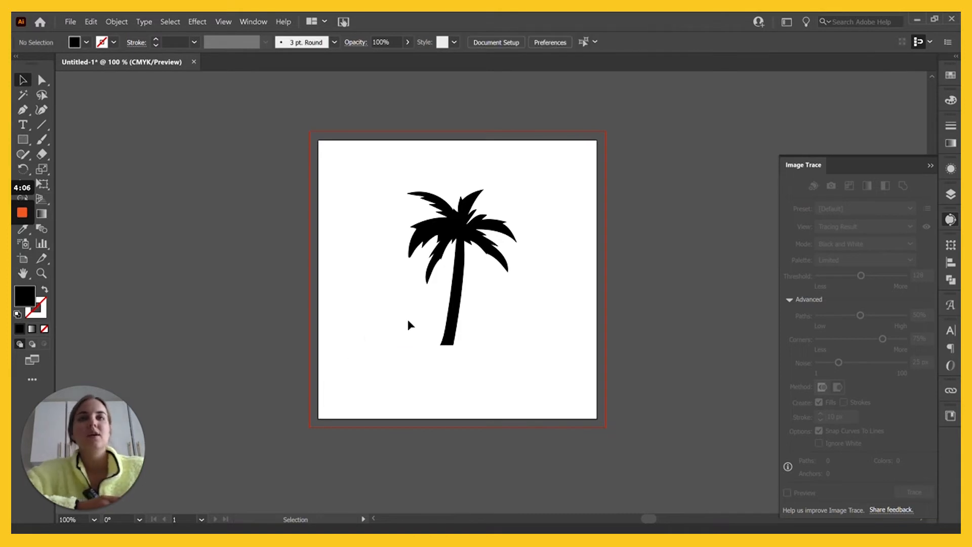
left_click(459, 261)
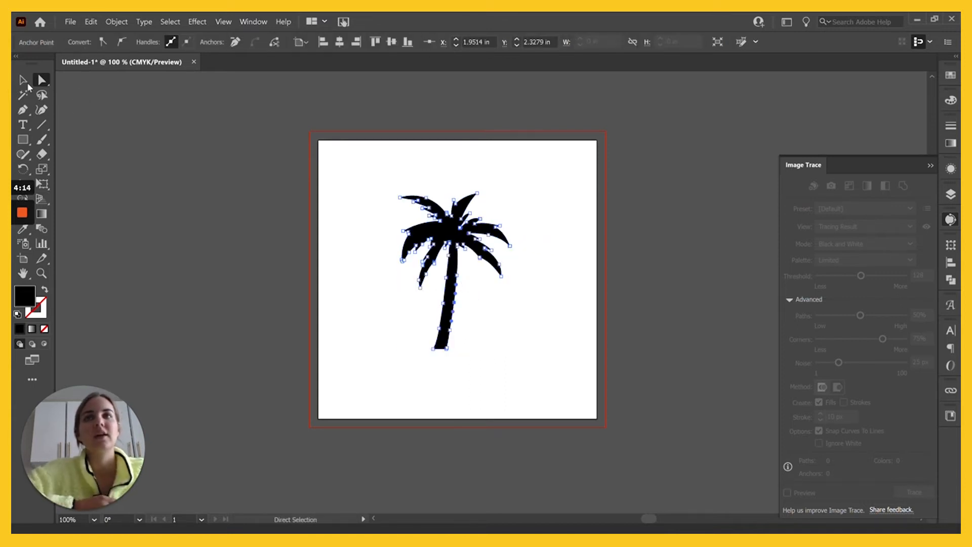
left_click(60, 71)
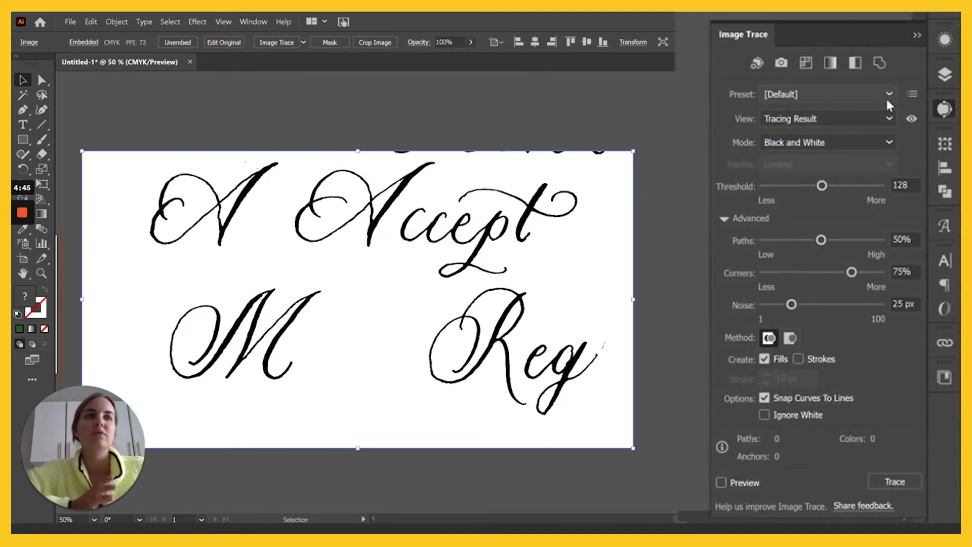
Trace the calligraphy lettering with the Sketched Art preset
left_click(890, 94)
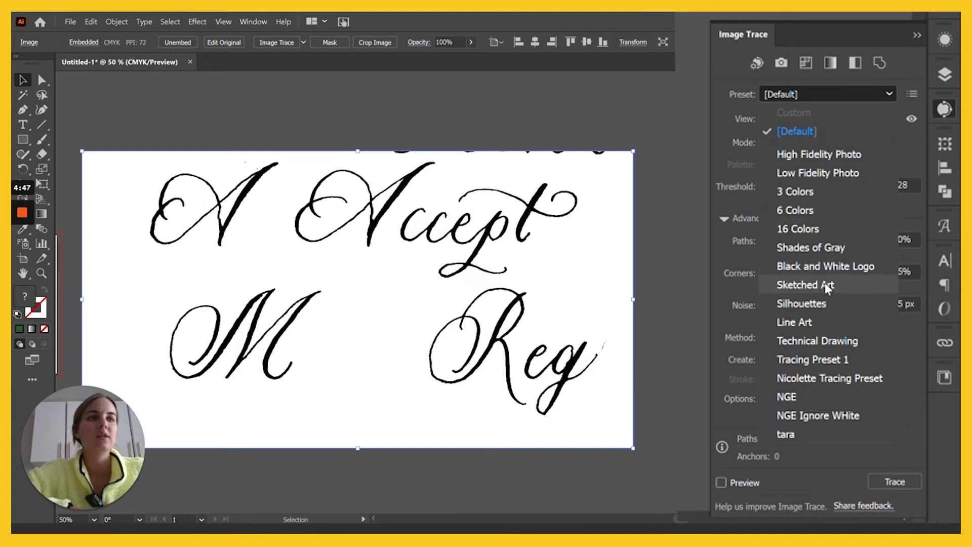
left_click(805, 285)
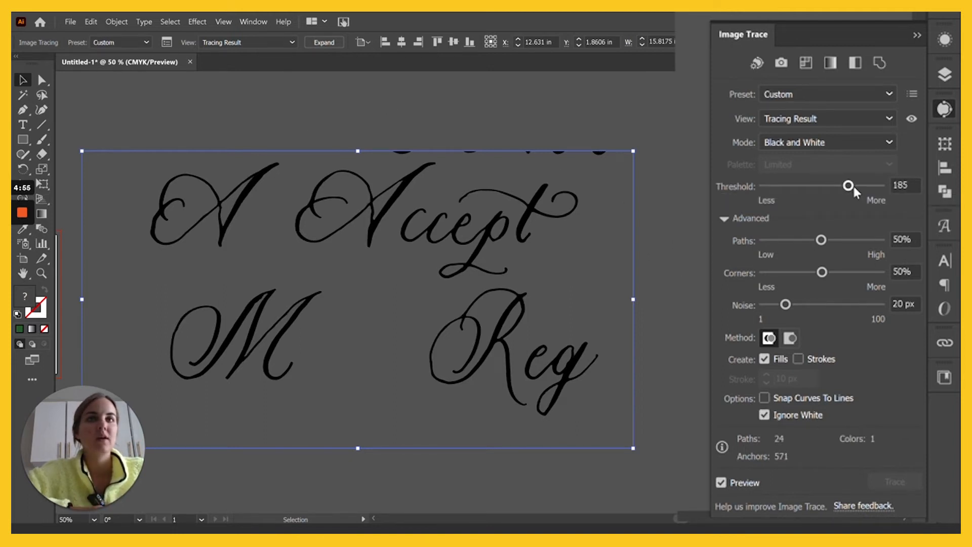
mouse_move(849, 185)
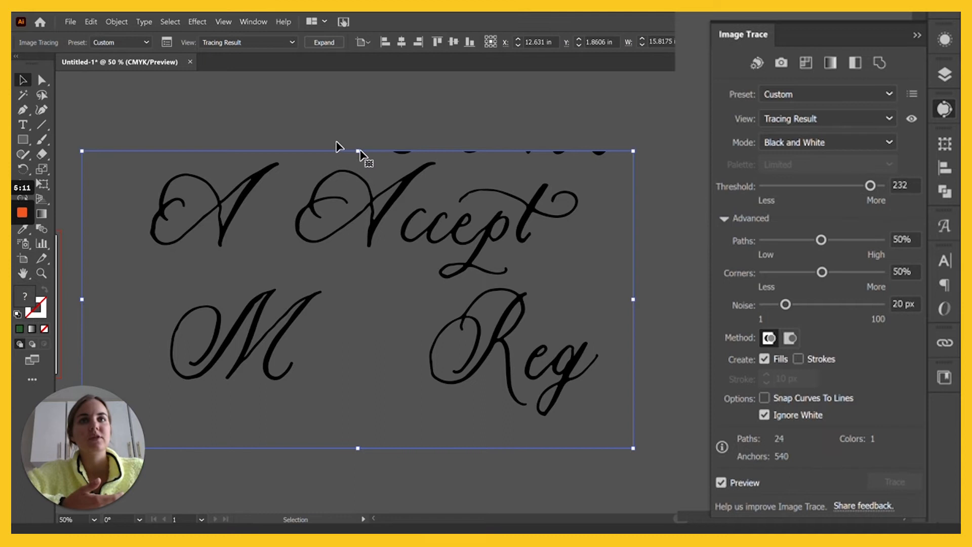
mouse_move(592, 259)
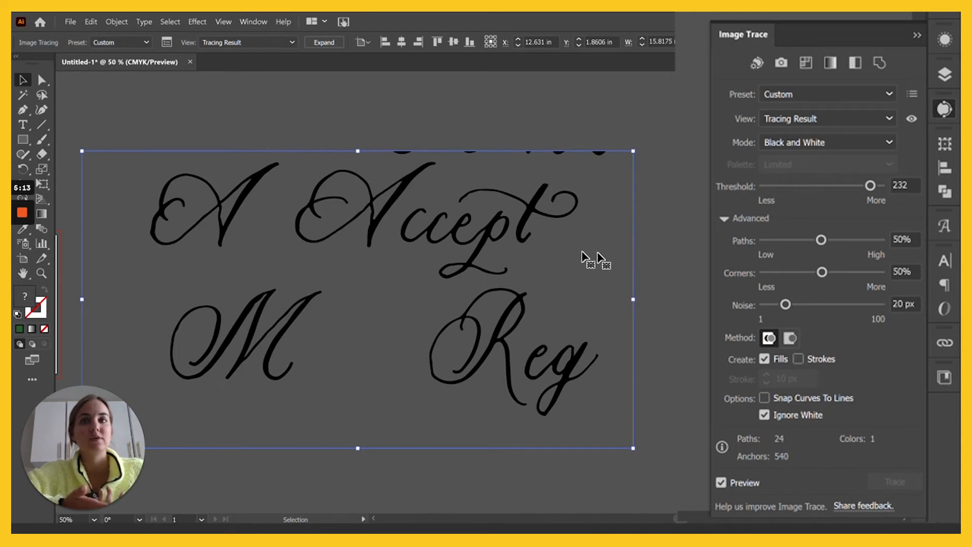
mouse_move(870, 186)
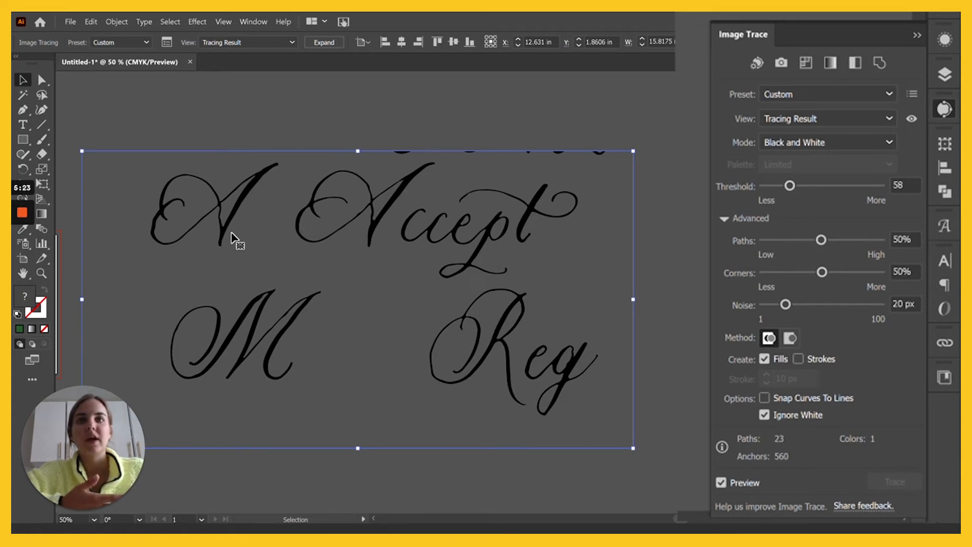
mouse_move(391, 192)
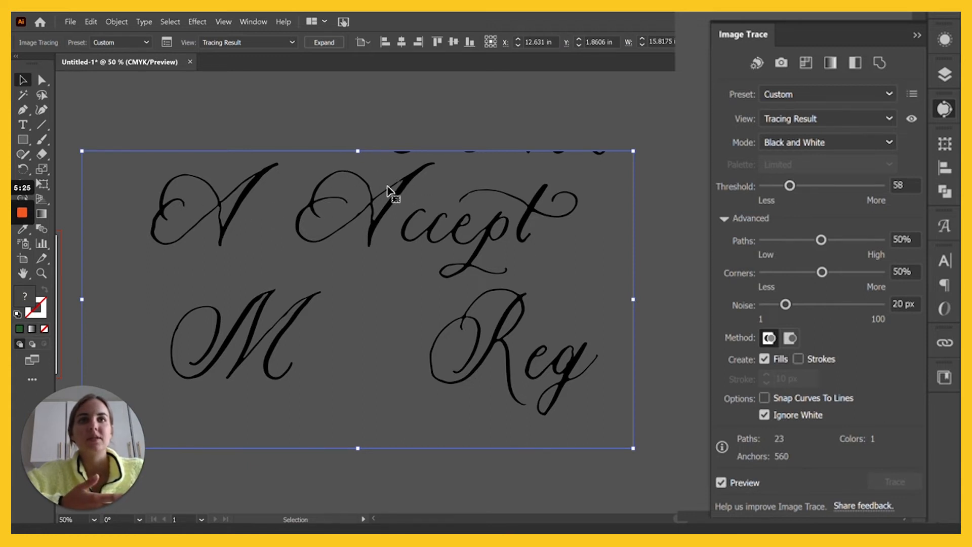
mouse_move(465, 193)
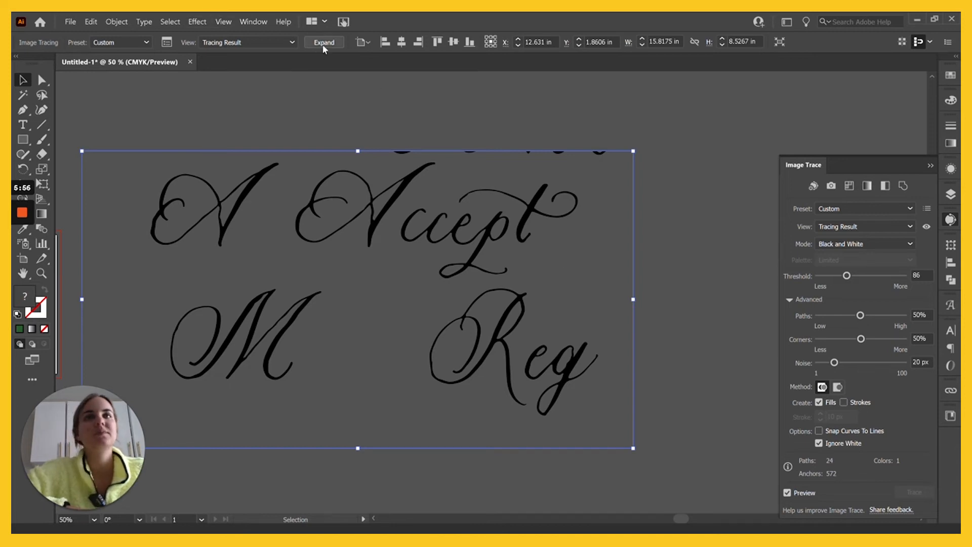
Expand the lettering trace, enter the group and reveal the letter M path's anchor points
left_click(324, 42)
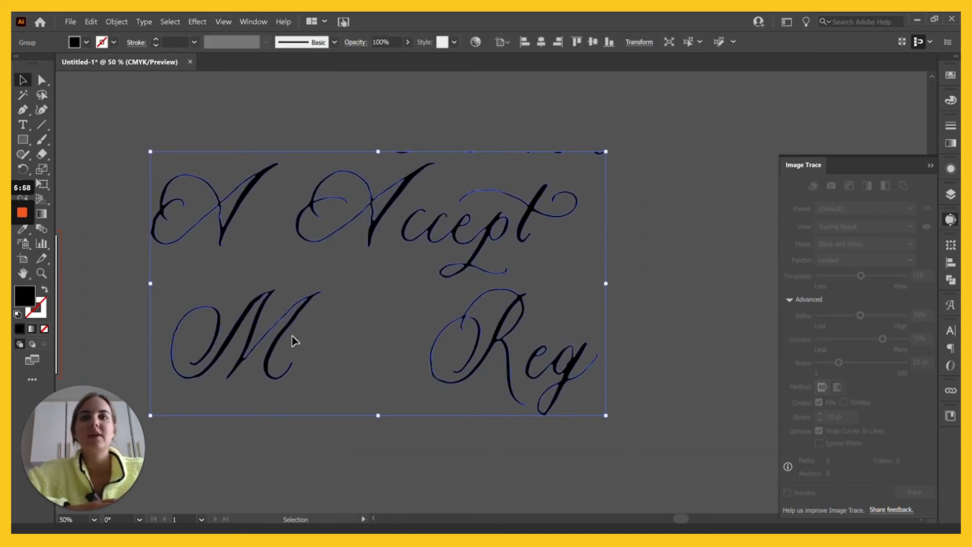
left_click(41, 79)
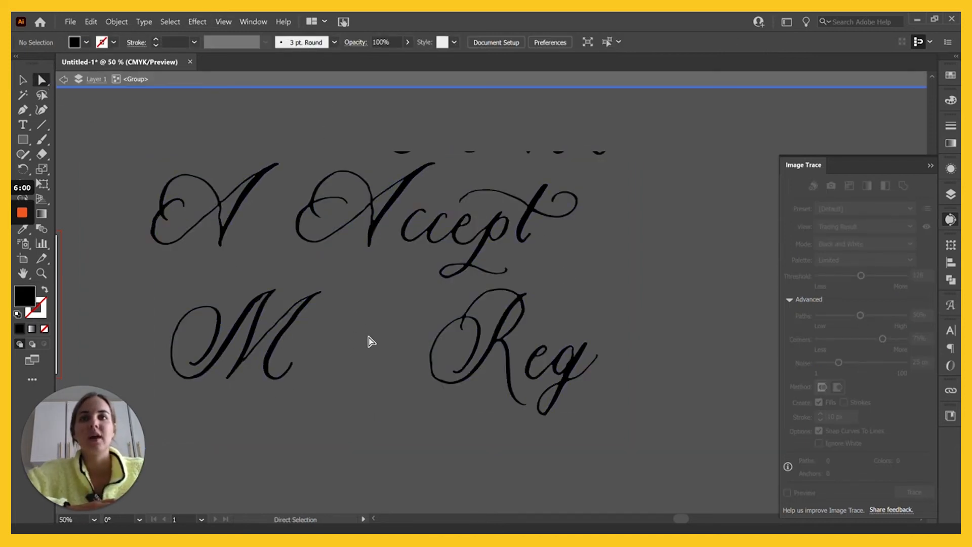
left_click(242, 341)
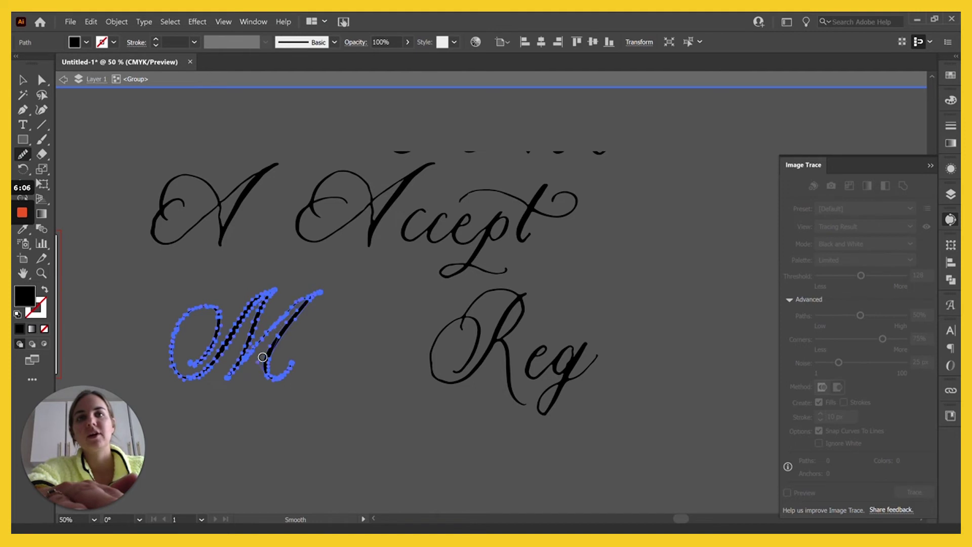
left_click(414, 436)
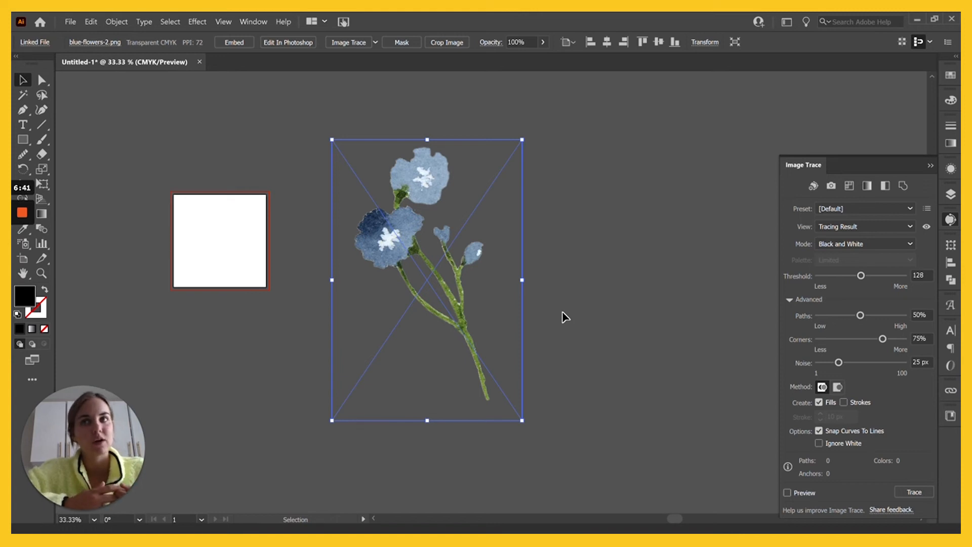
mouse_move(617, 226)
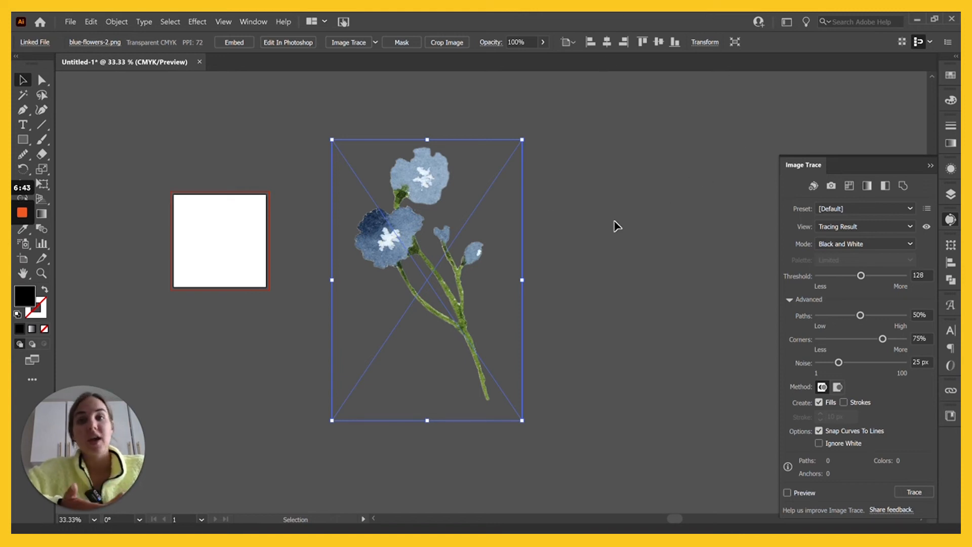
mouse_move(611, 227)
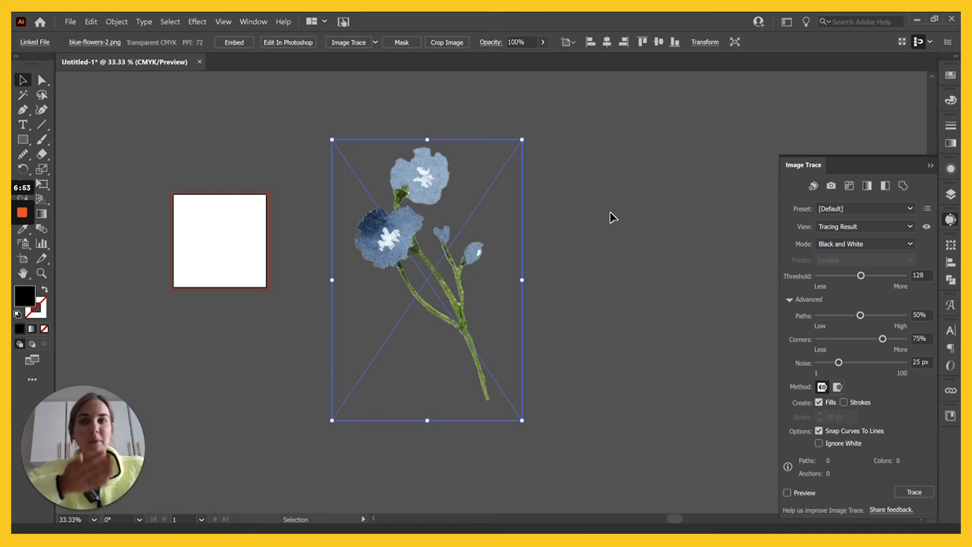
mouse_move(690, 247)
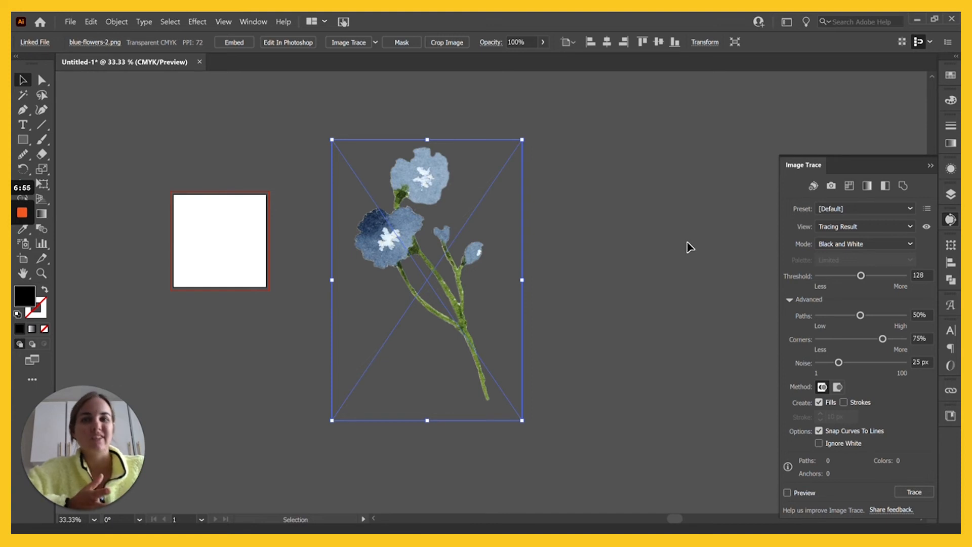
mouse_move(810, 209)
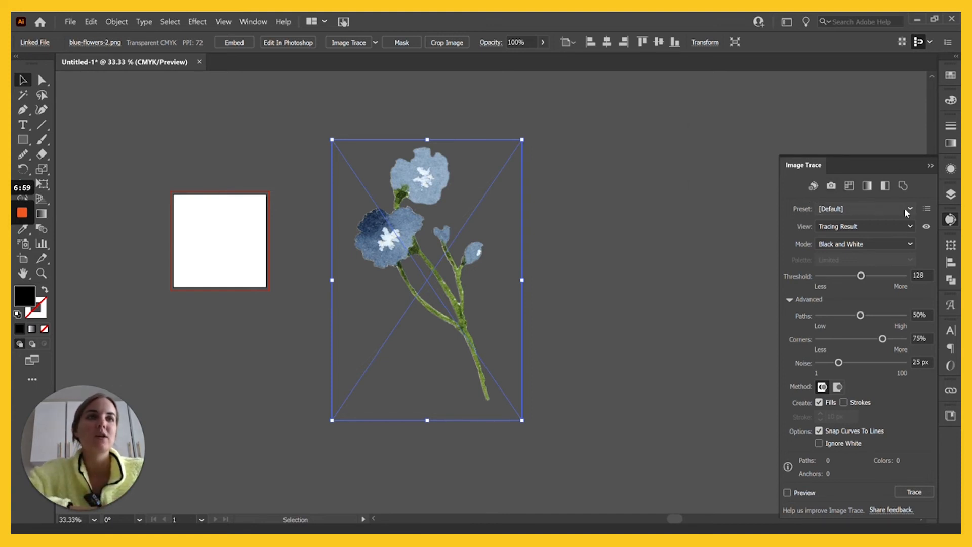
Check the trace presets for the selected watercolour flowers image and zoom in on its texture
left_click(909, 209)
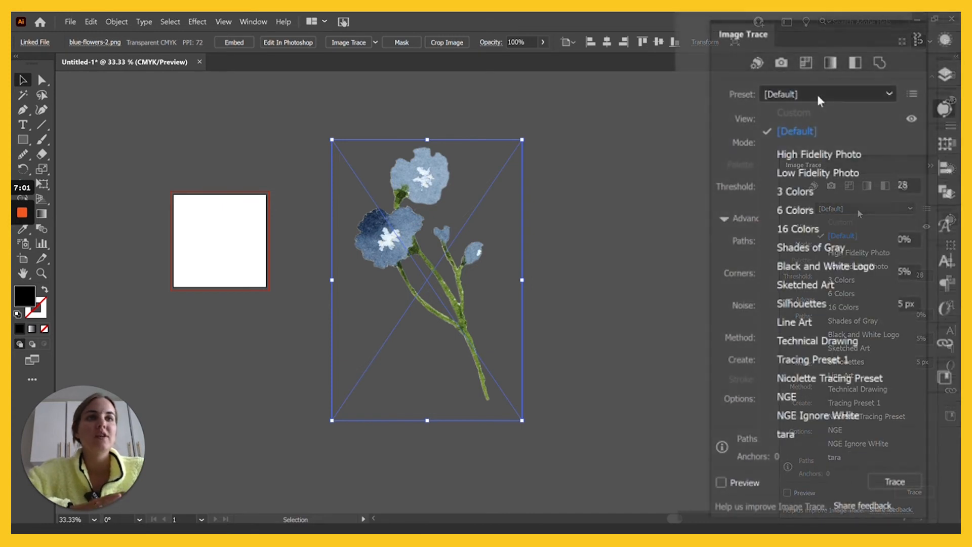
mouse_move(818, 153)
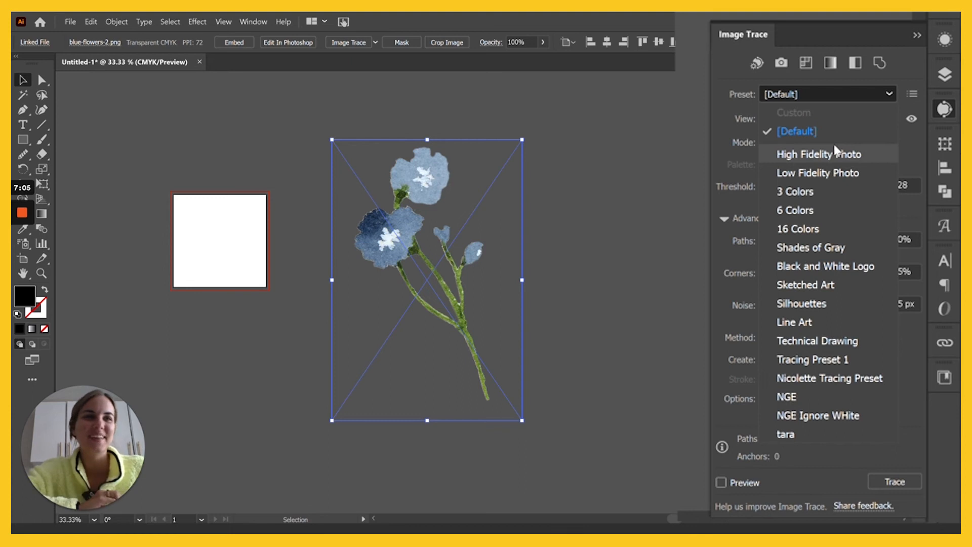
mouse_move(789, 177)
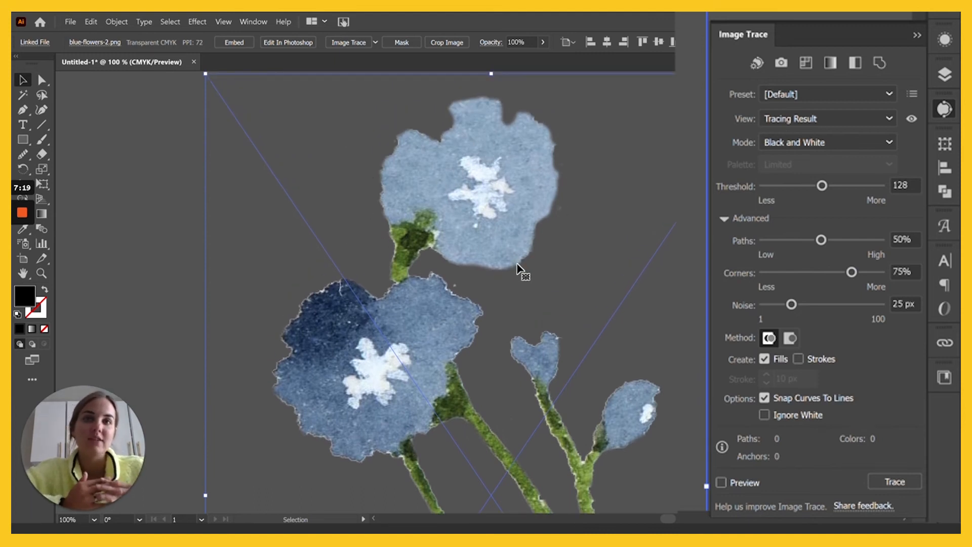
mouse_move(360, 308)
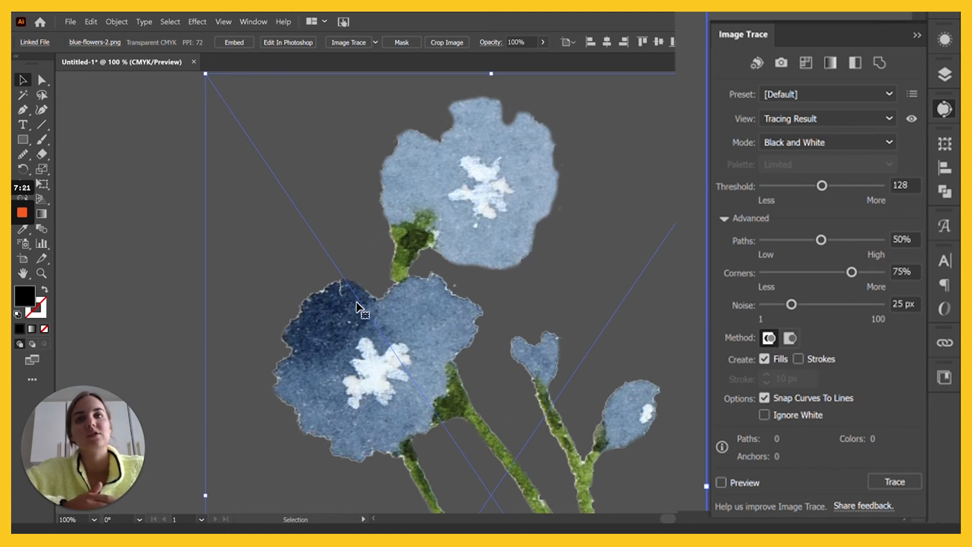
mouse_move(378, 310)
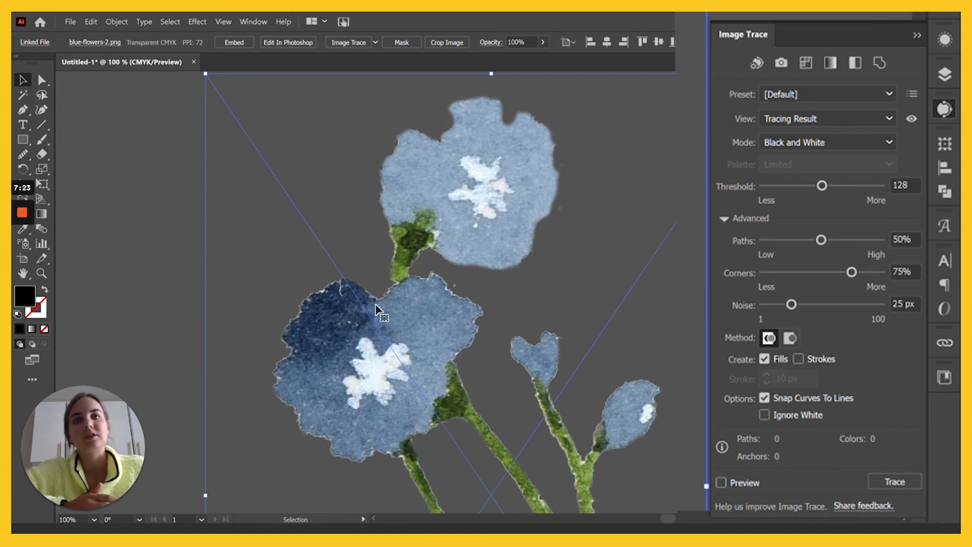
scroll("down", 3)
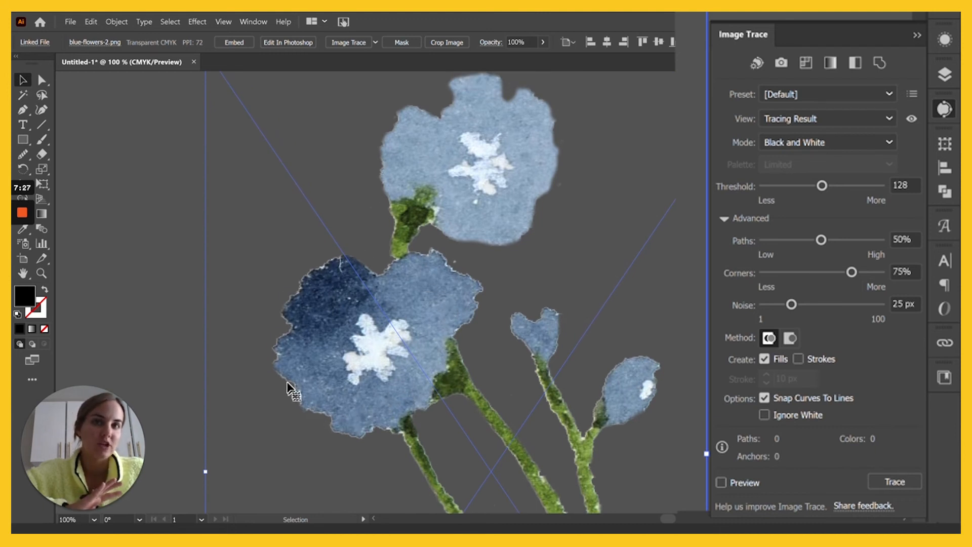
mouse_move(366, 344)
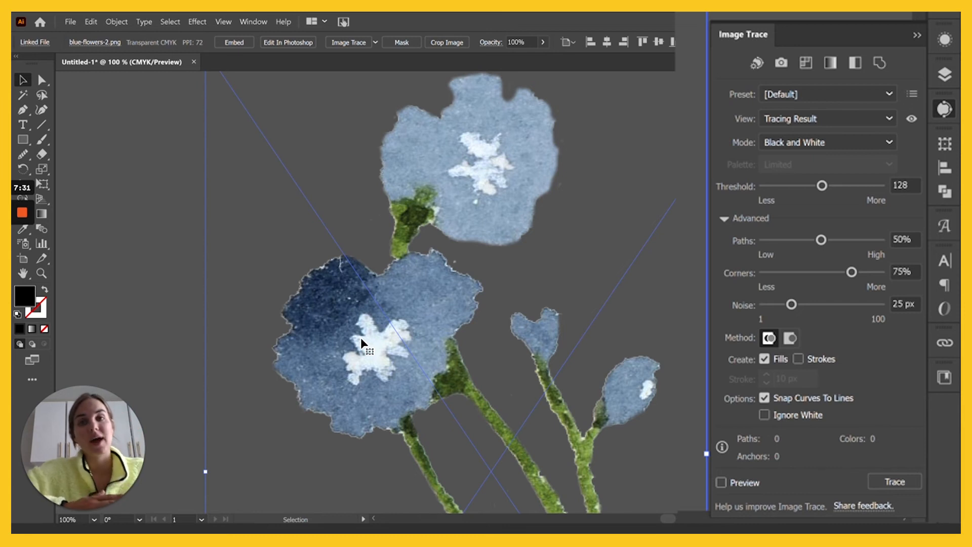
mouse_move(888, 94)
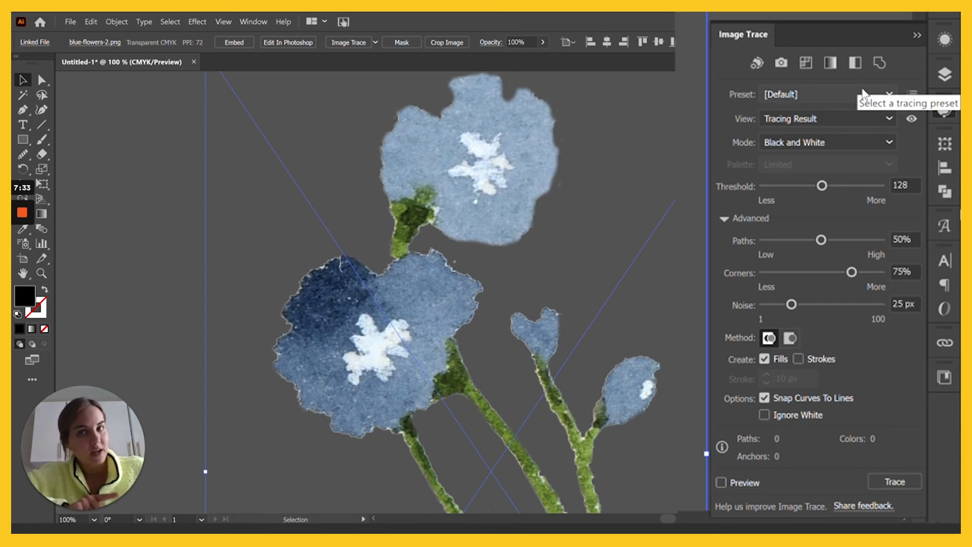
Trace the watercolour flowers with the High Fidelity Photo preset for a full-colour result
left_click(888, 93)
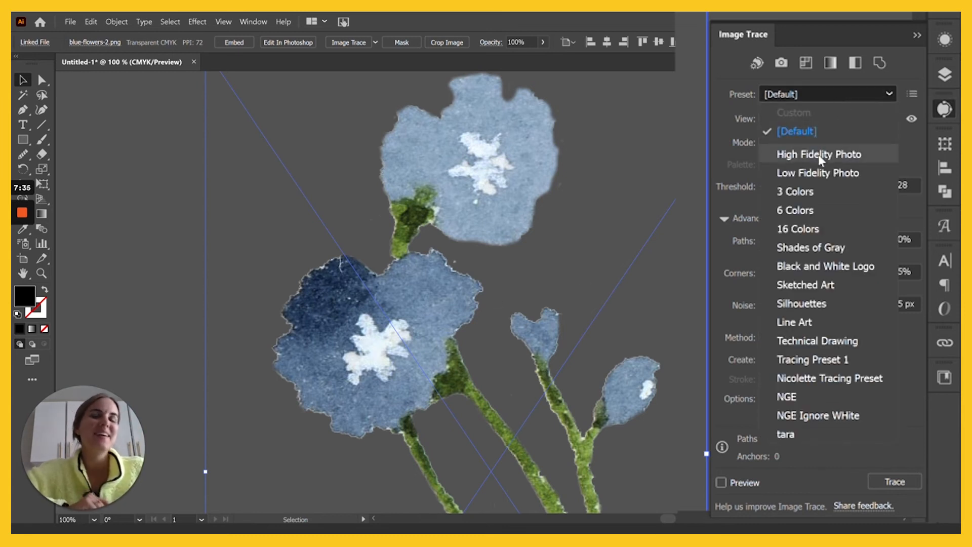
left_click(819, 154)
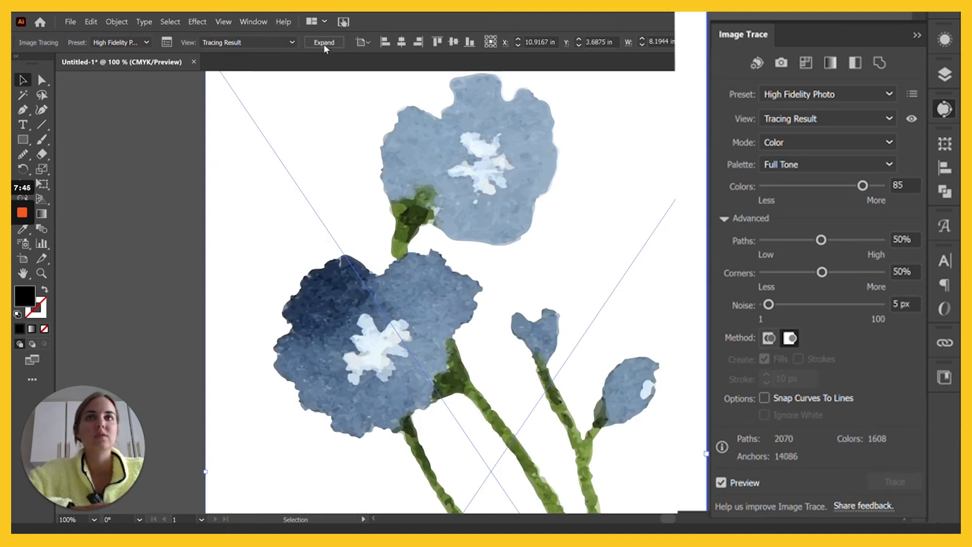
Expand the flower trace into coloured vector paths, zoom in and select one shape to inspect it
left_click(323, 43)
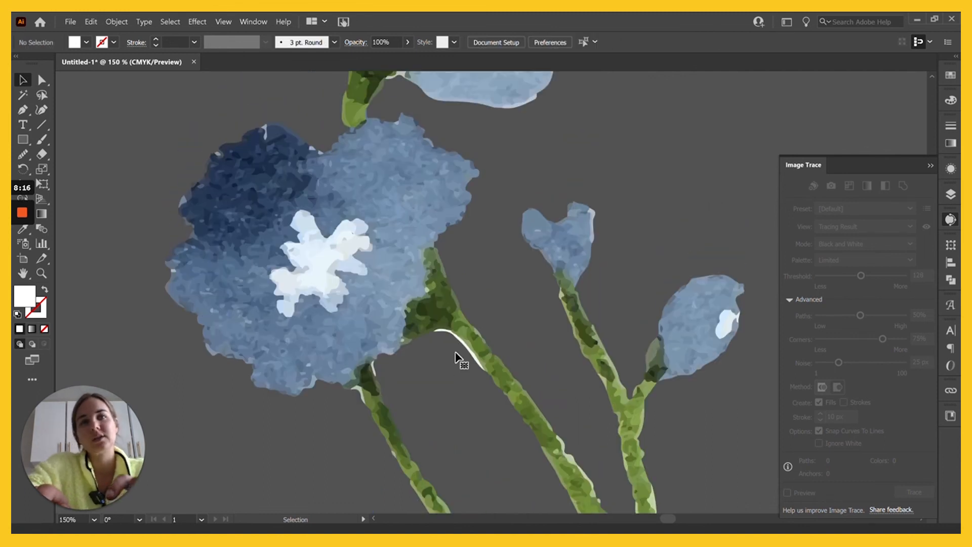
scroll("up", 3)
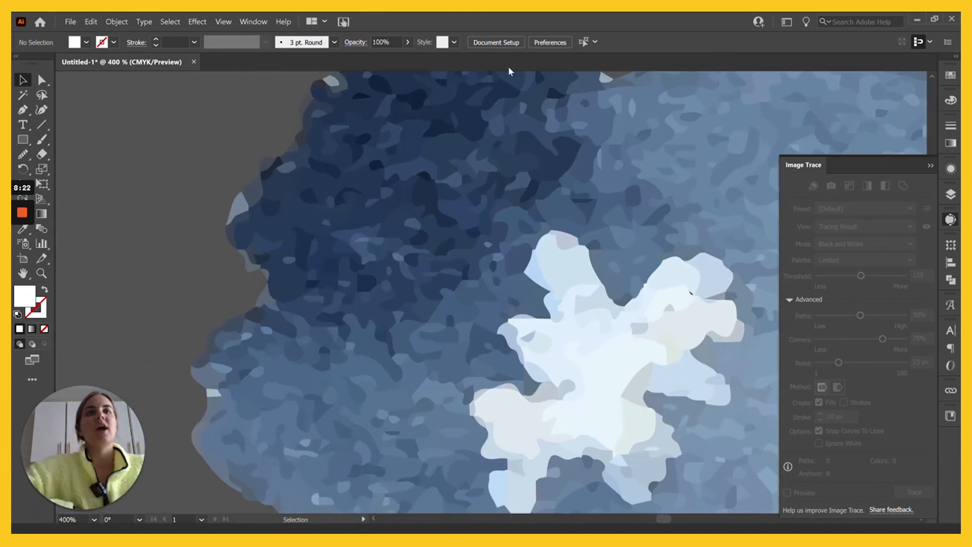
left_click(548, 157)
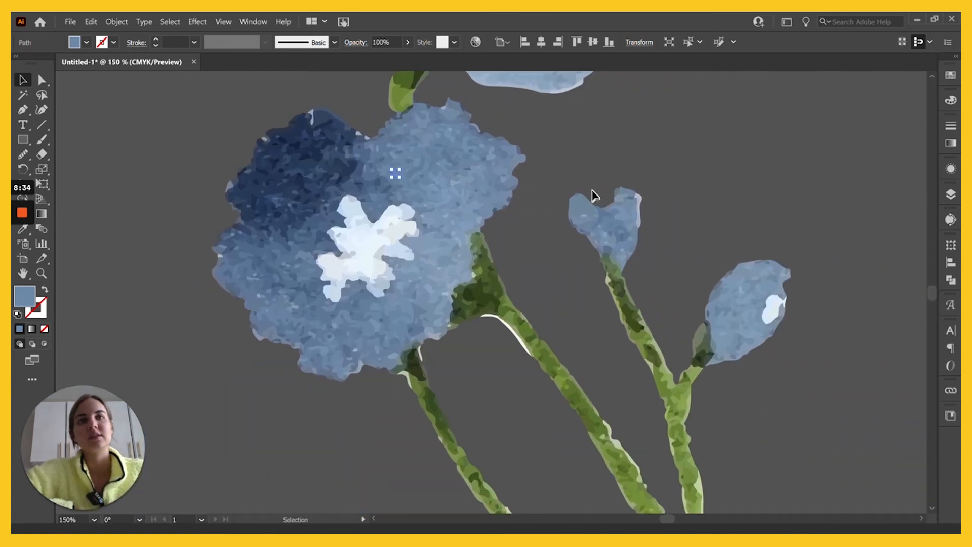
scroll("down", 3)
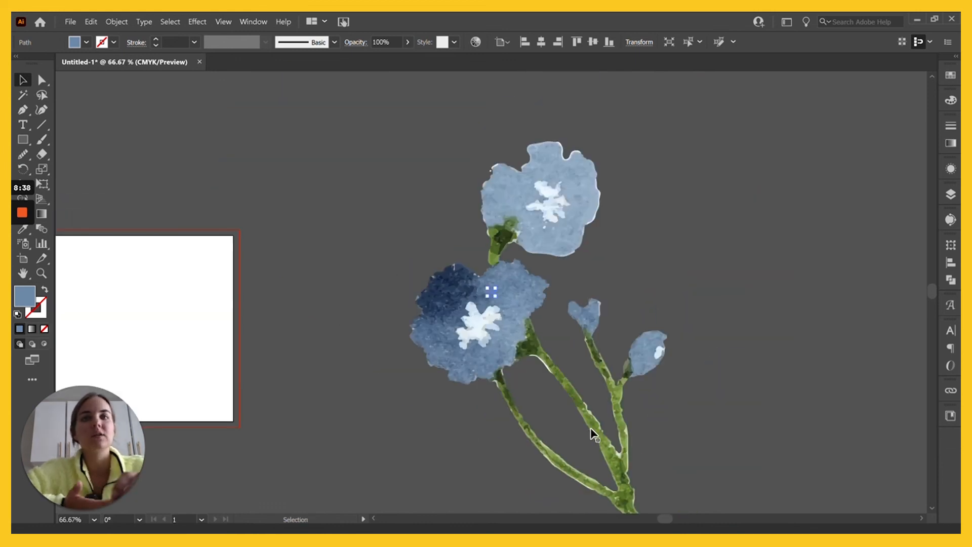
scroll("down", 3)
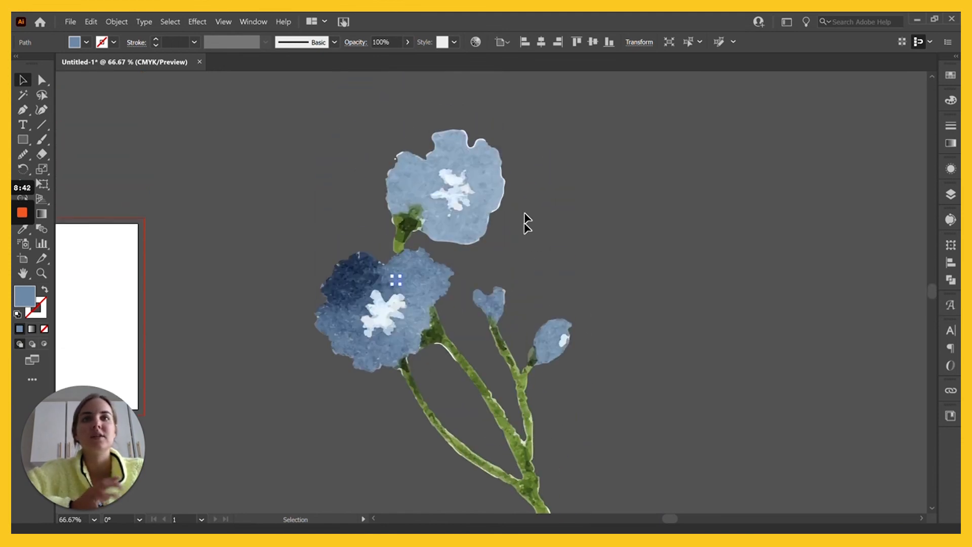
left_click(527, 219)
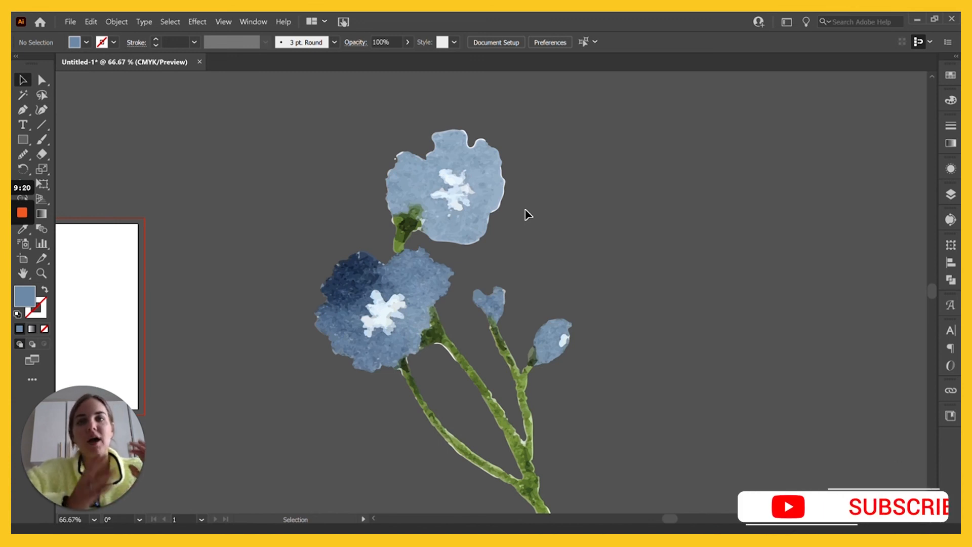
mouse_move(555, 252)
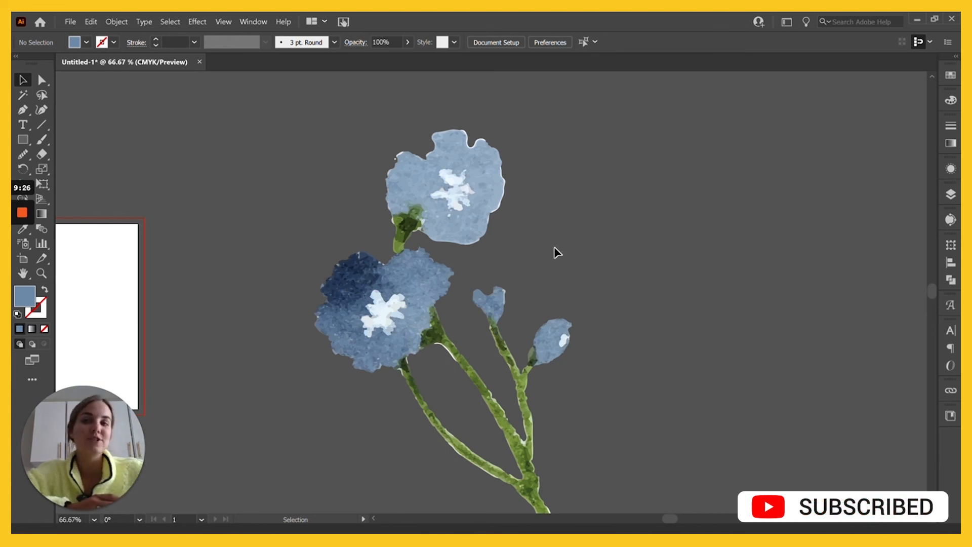